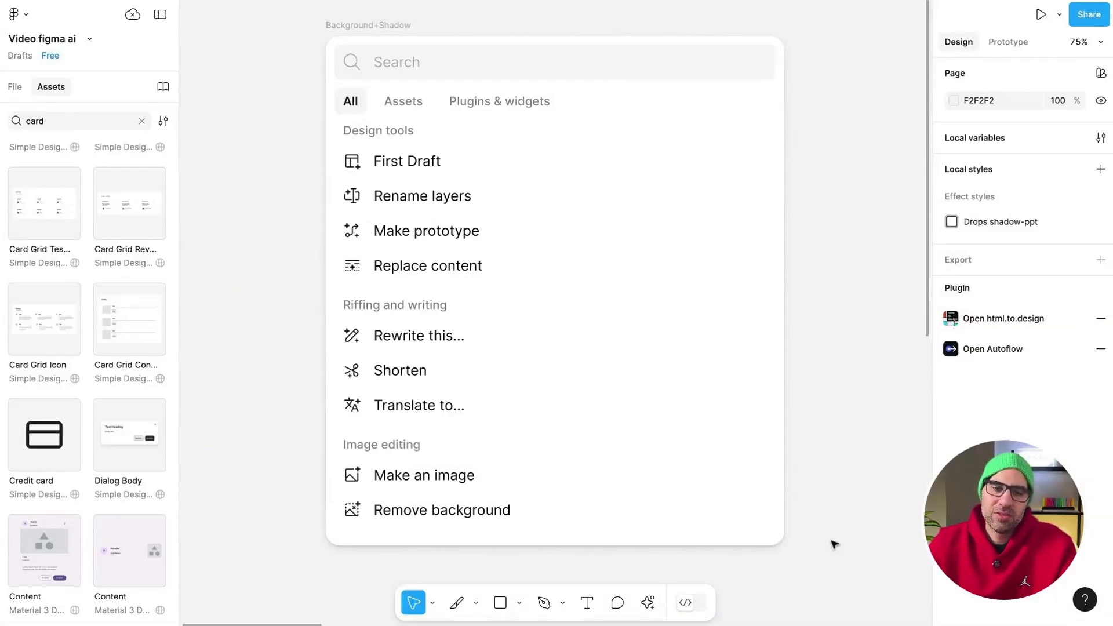
pyautogui.moveTo(829, 541)
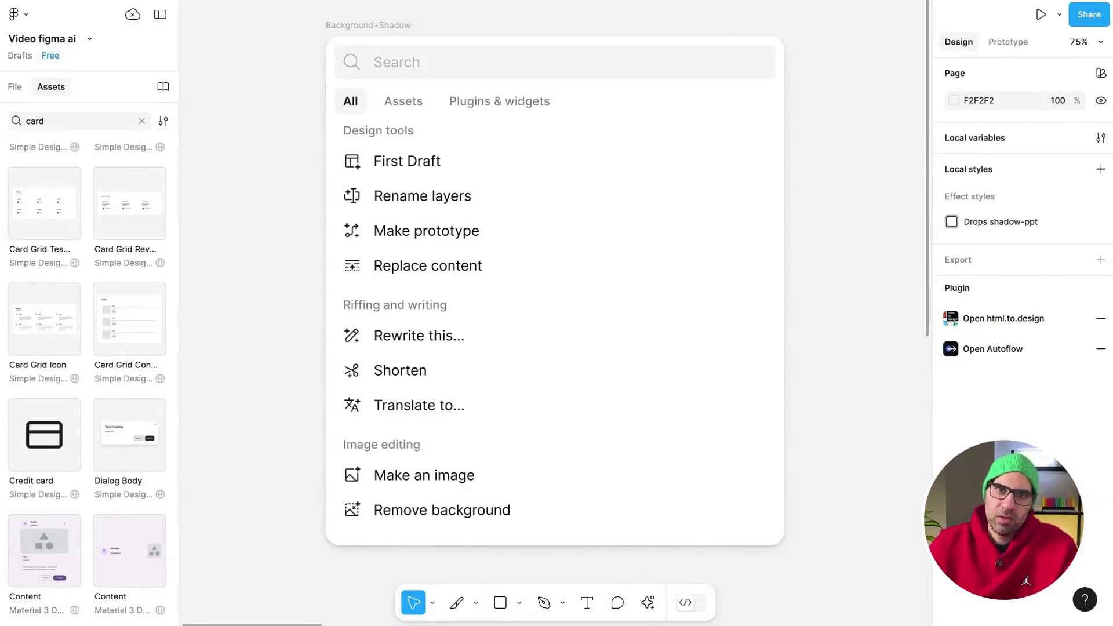
# Step: Select the picture of the AI actions list on the canvas to remove it
pyautogui.click(555, 62)
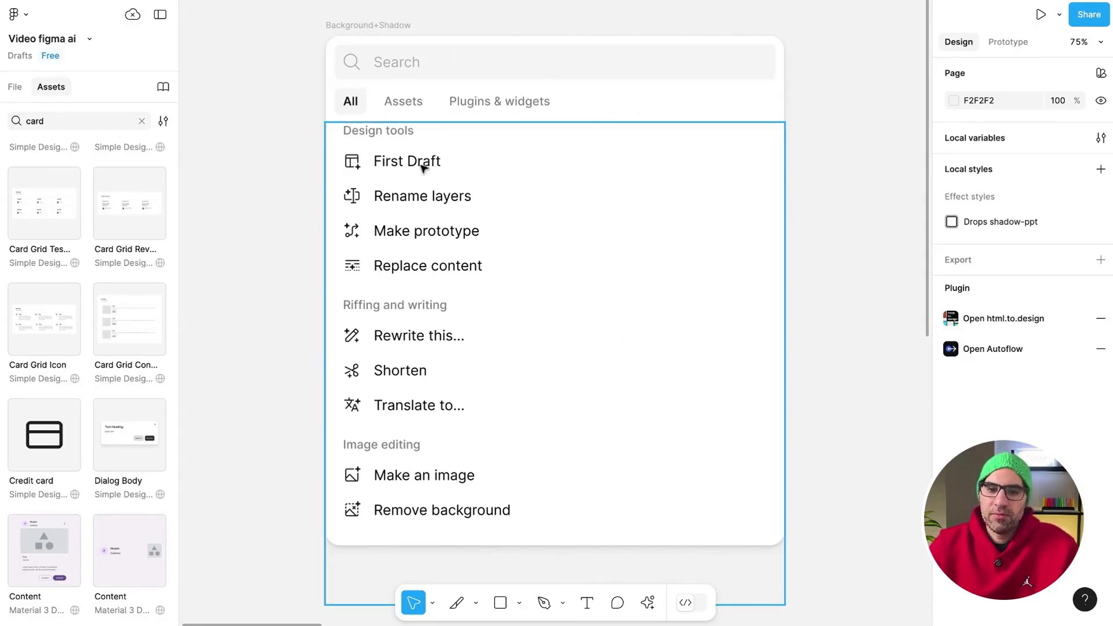
pyautogui.moveTo(506, 255)
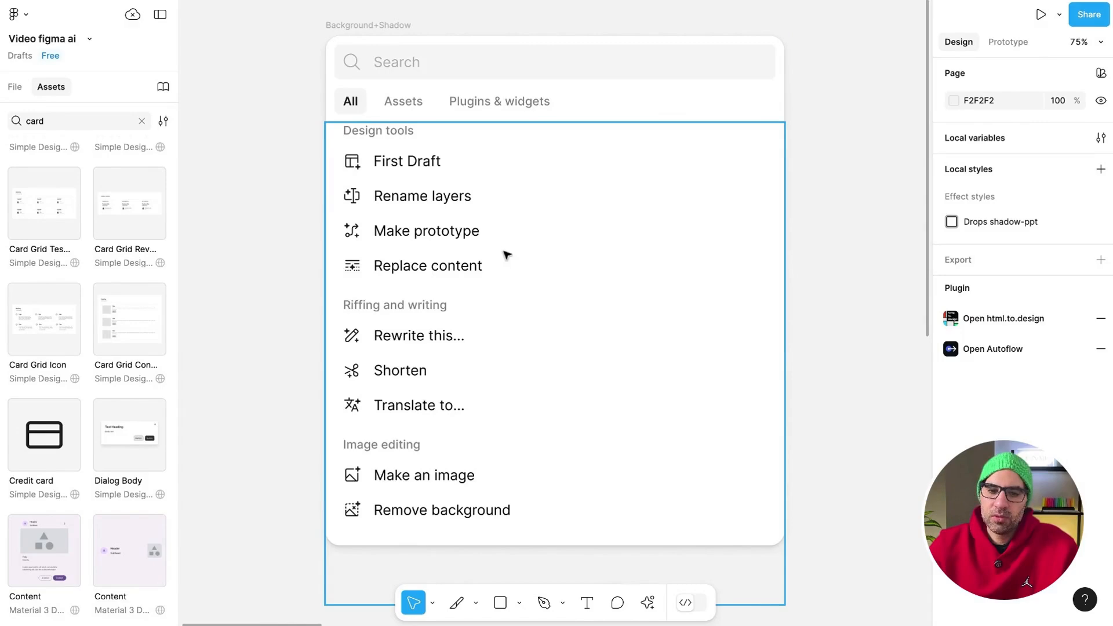
pyautogui.moveTo(475, 287)
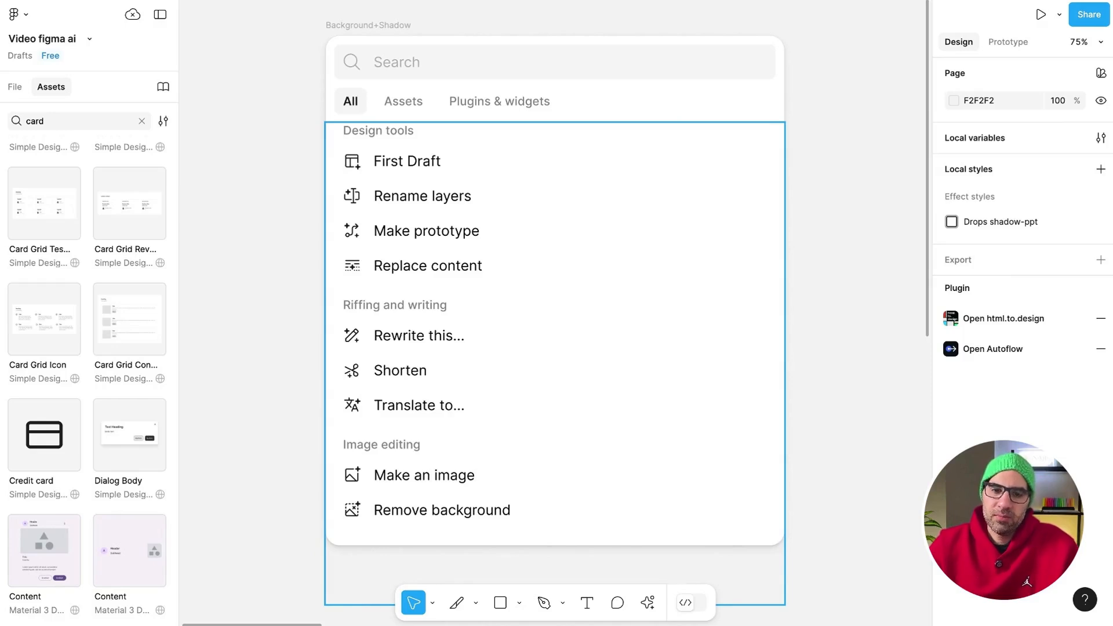
pyautogui.moveTo(466, 451)
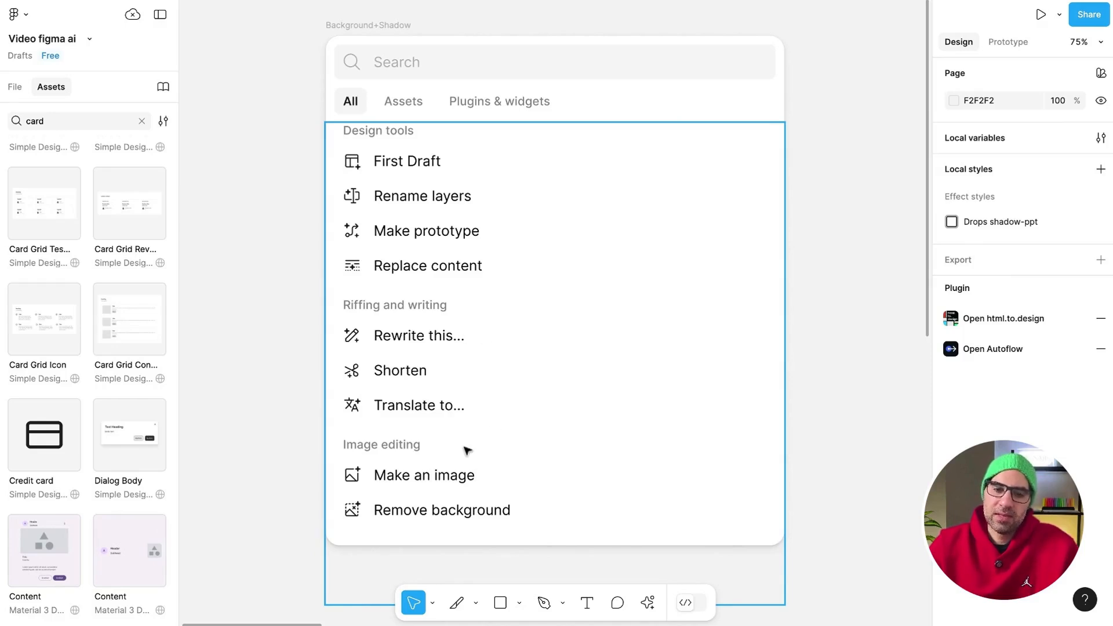
pyautogui.moveTo(474, 375)
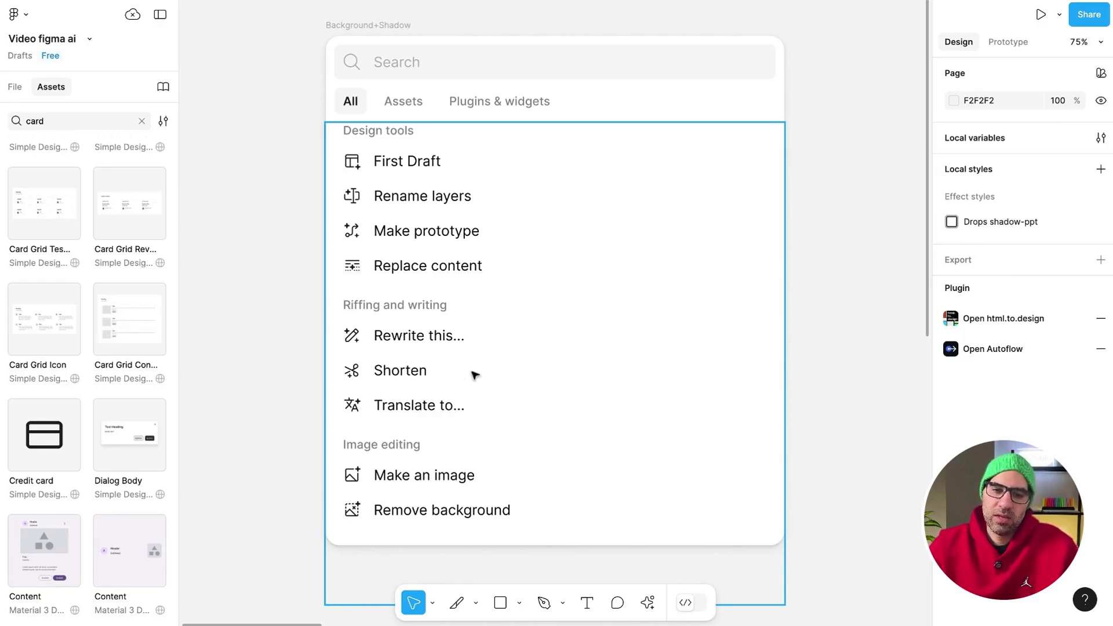
pyautogui.moveTo(511, 510)
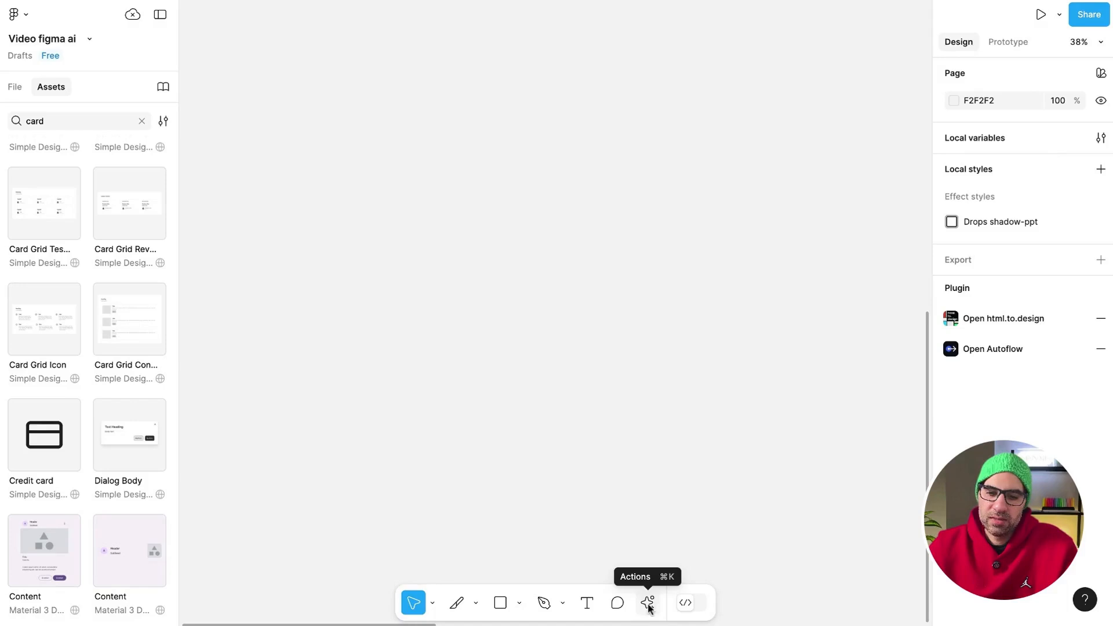
# Step: Start First Draft with a 'Create a delivery app' prompt and bring up the component library choices
pyautogui.click(647, 603)
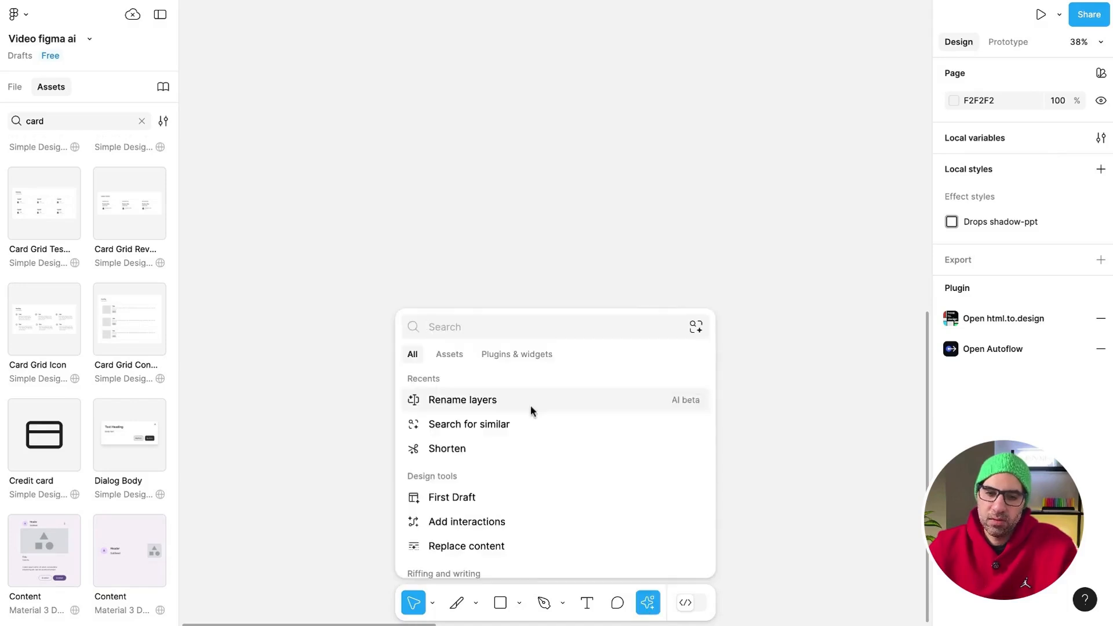
pyautogui.moveTo(534, 424)
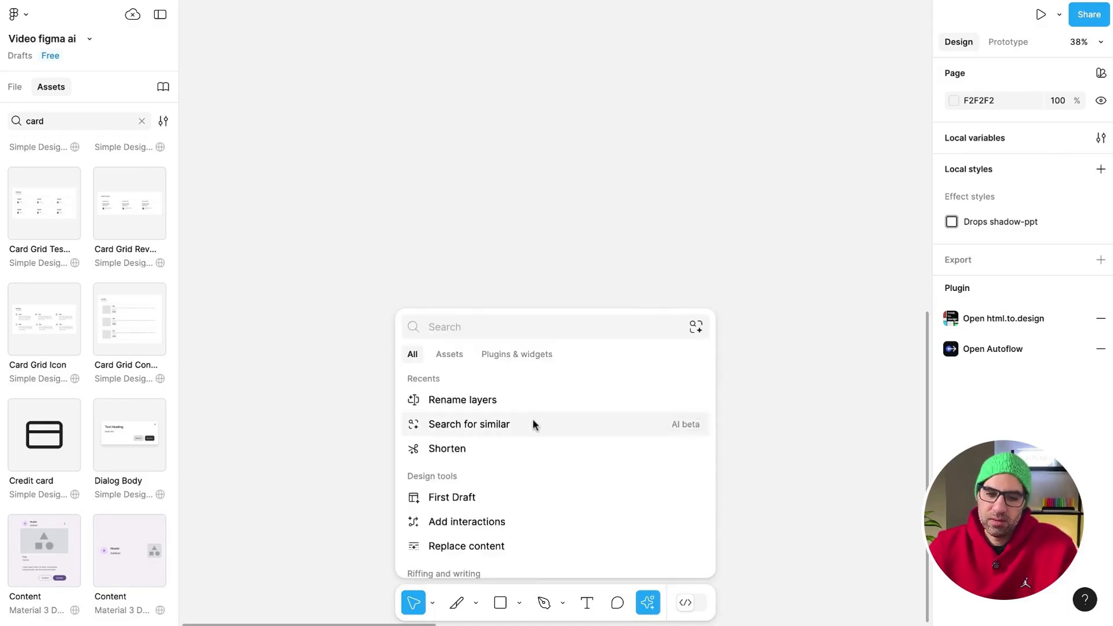
pyautogui.write('firsr')
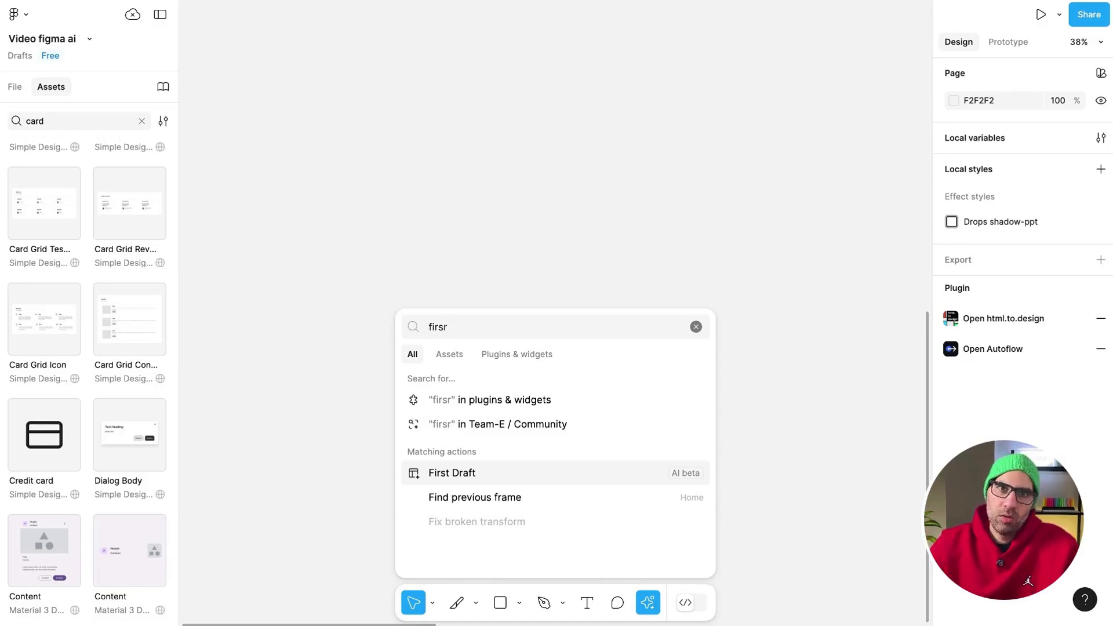
pyautogui.click(452, 473)
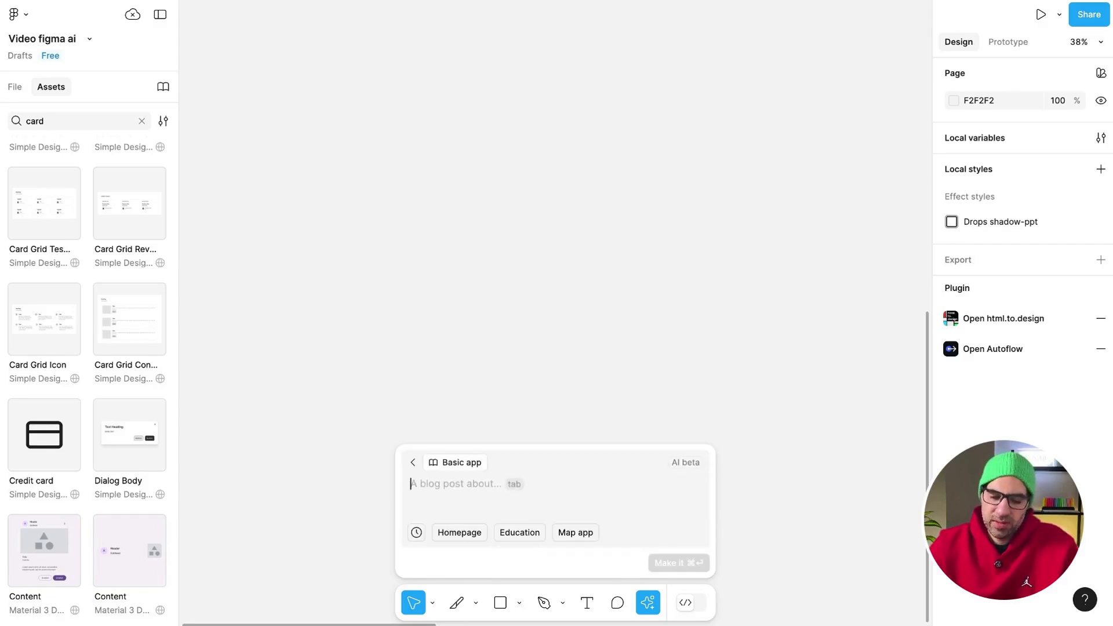
pyautogui.write('Create a delivery app')
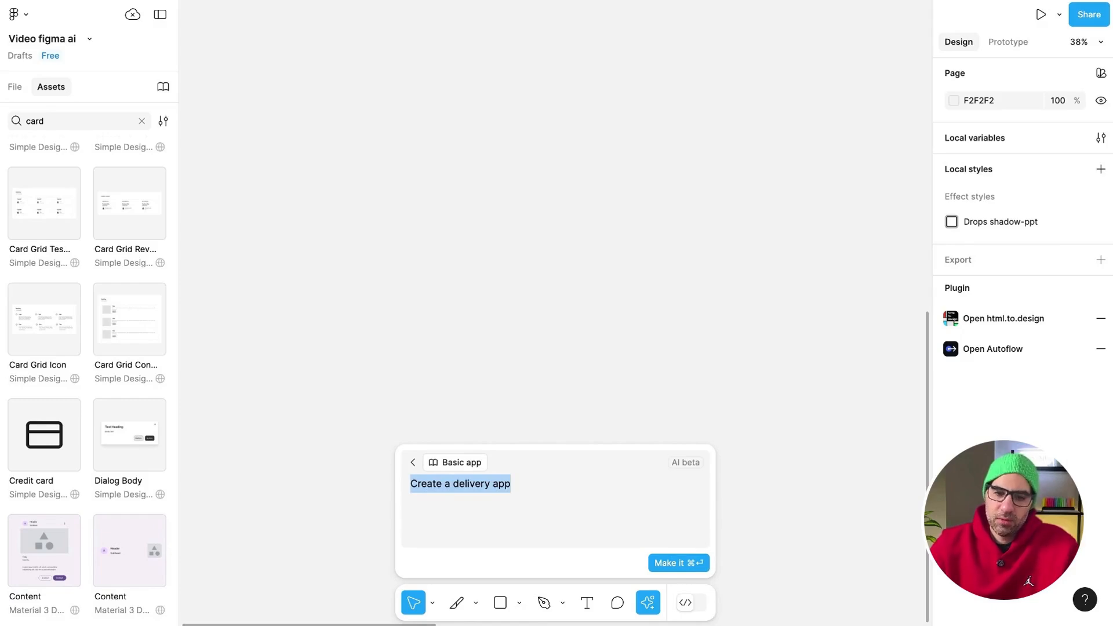
pyautogui.click(458, 462)
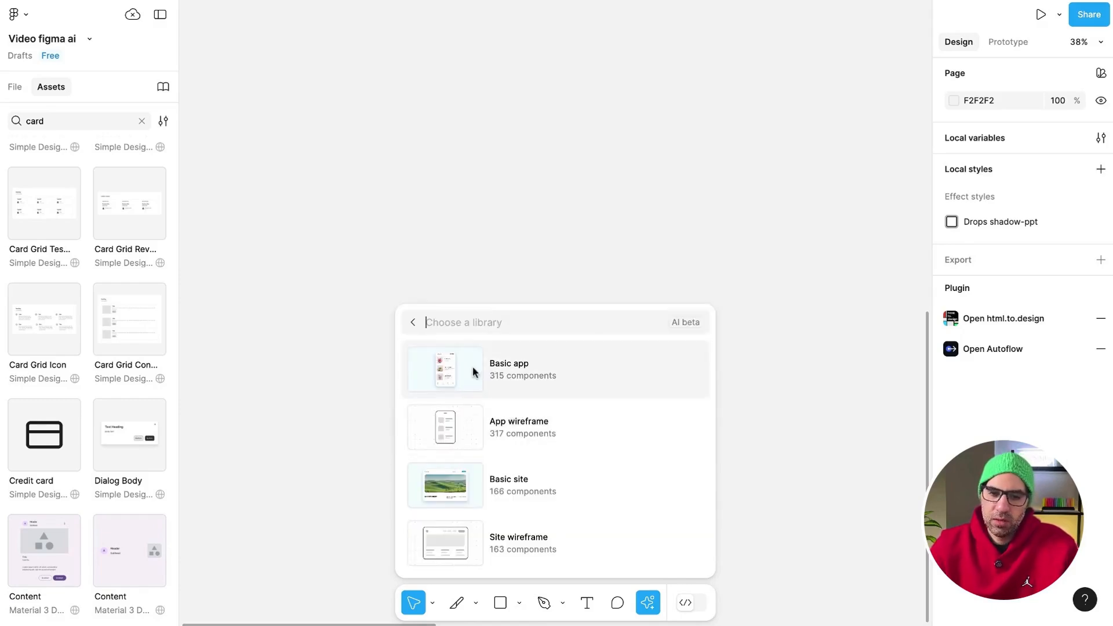
pyautogui.moveTo(504, 543)
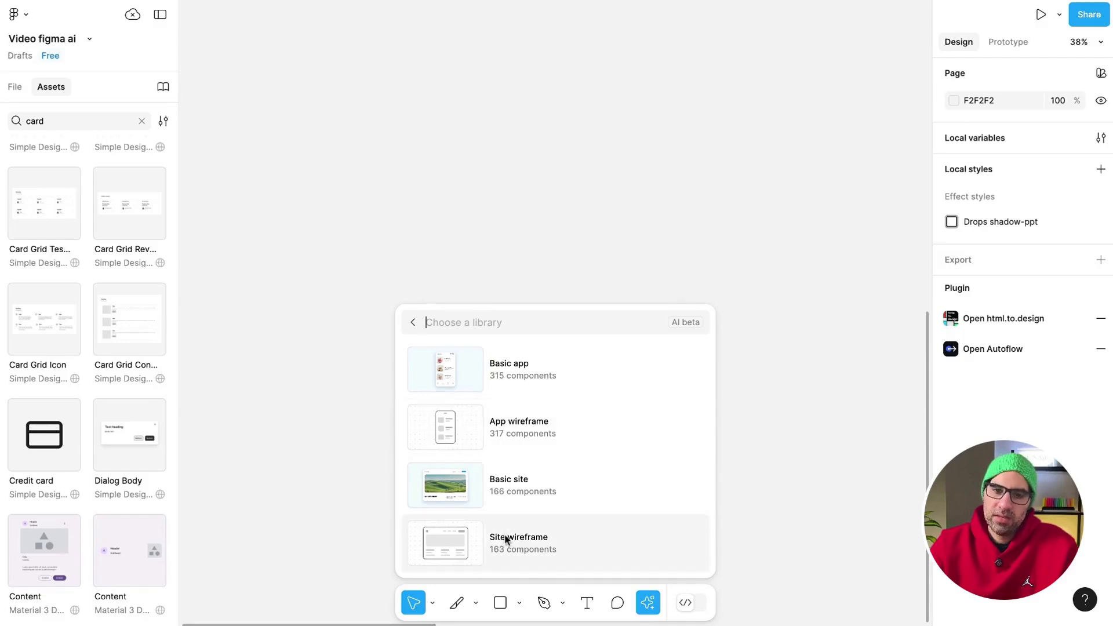
pyautogui.moveTo(508, 419)
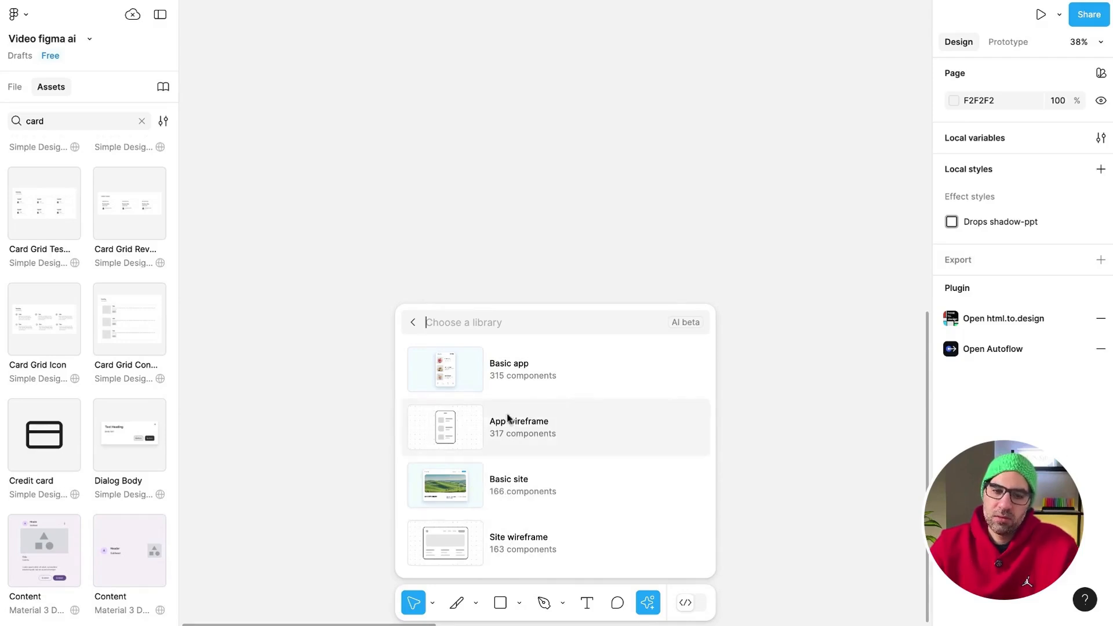
pyautogui.moveTo(552, 380)
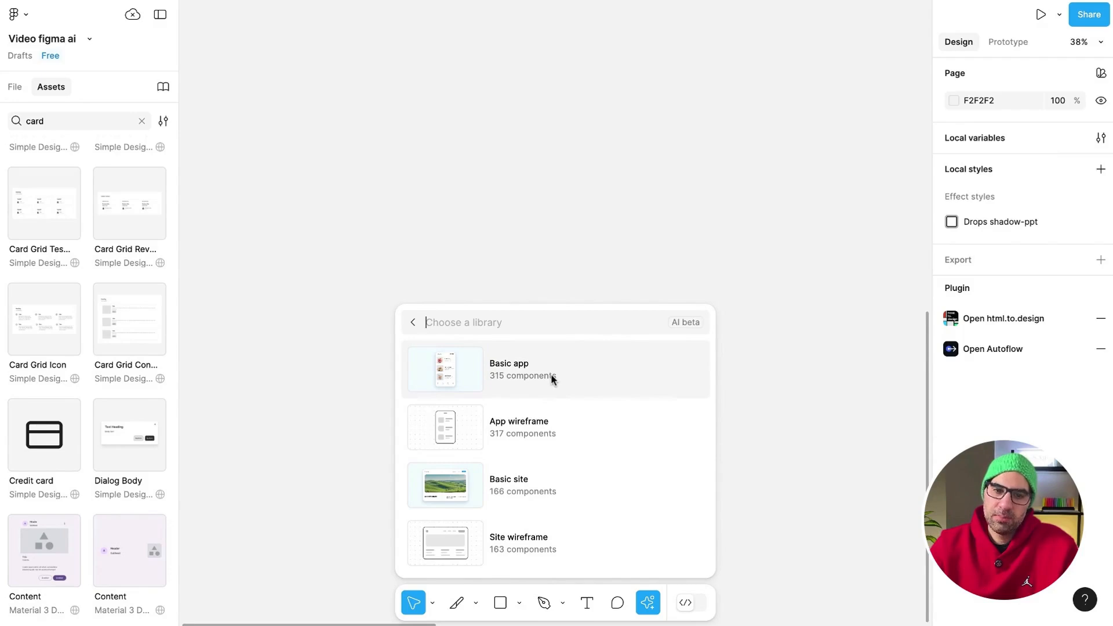
# Step: Generate the Delivery App screen from the Basic app library with a black theme and blue accent
pyautogui.click(508, 369)
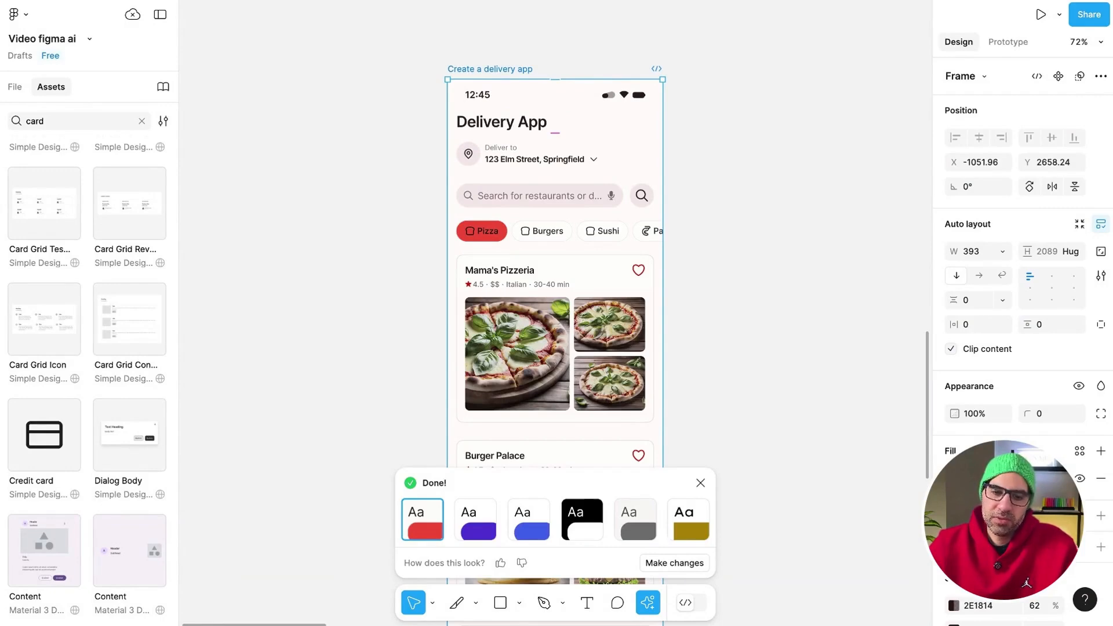
pyautogui.click(581, 519)
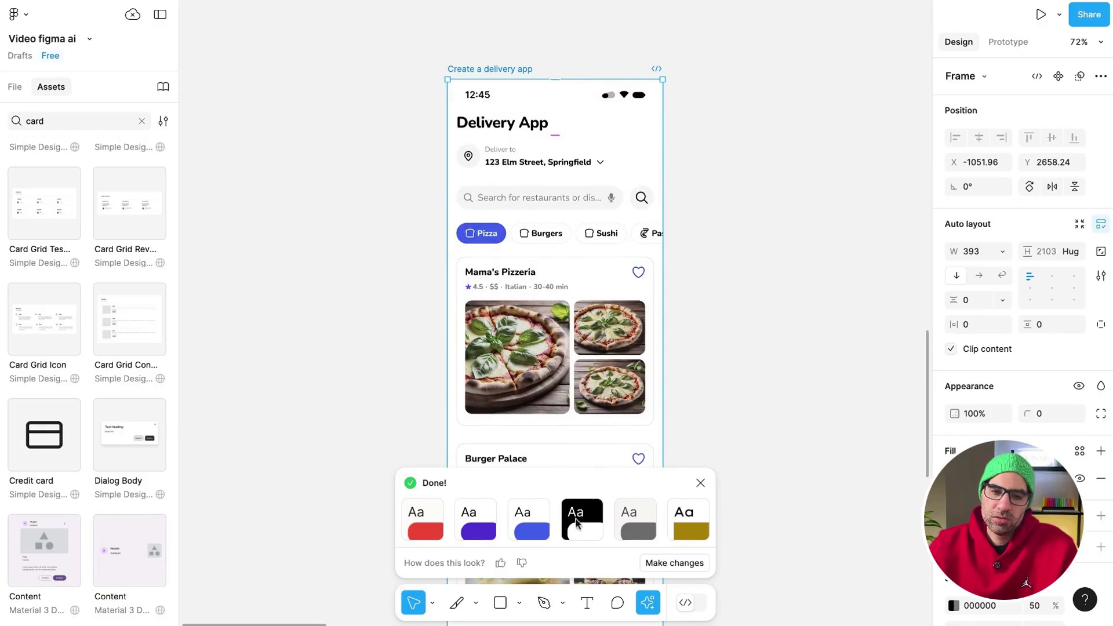
pyautogui.click(582, 519)
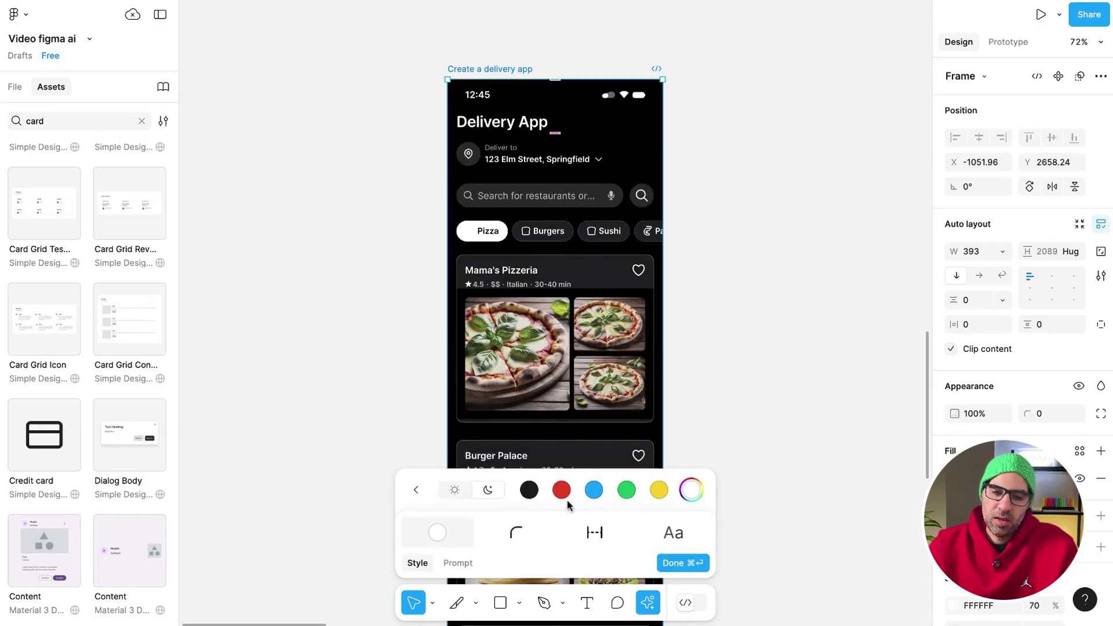
pyautogui.click(594, 489)
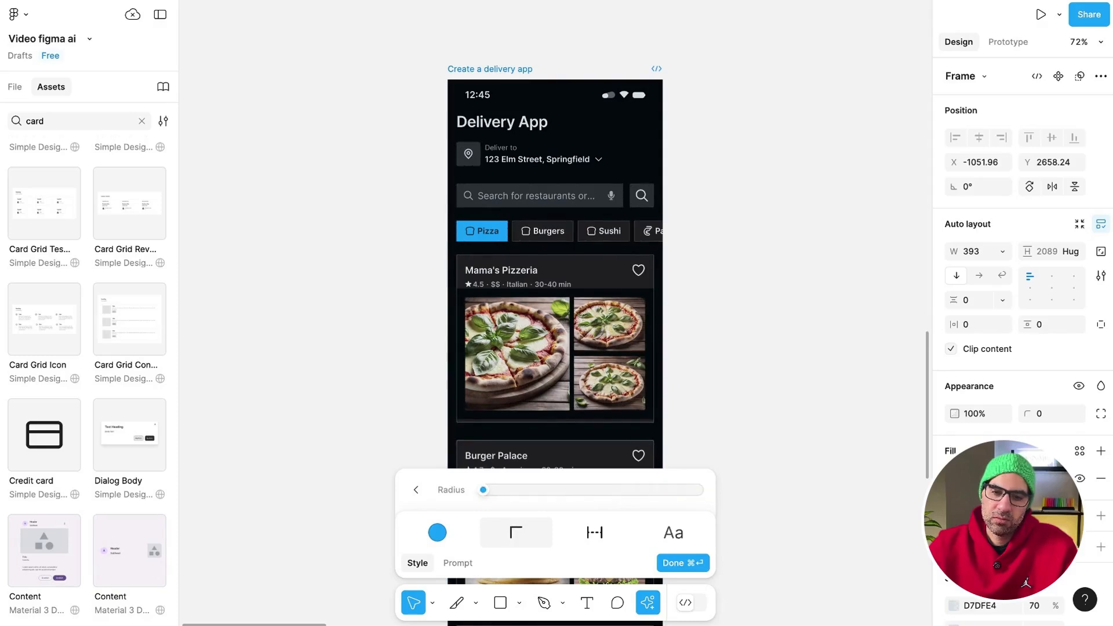
# Step: Adjust the element spacing and give the screen title a serif font
pyautogui.click(595, 532)
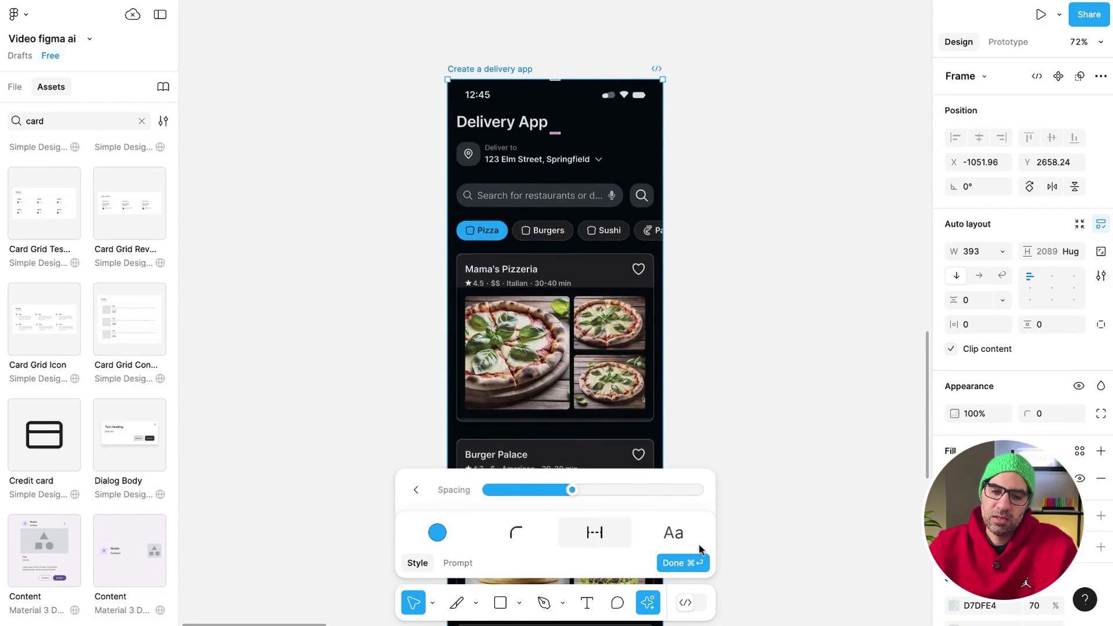
pyautogui.click(673, 532)
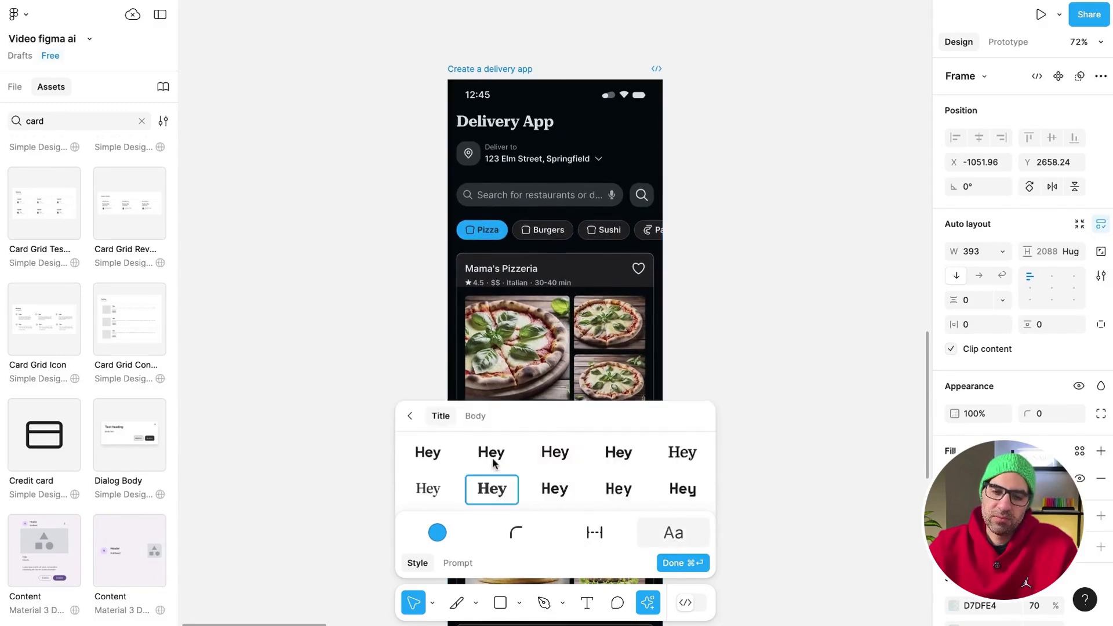
pyautogui.click(427, 489)
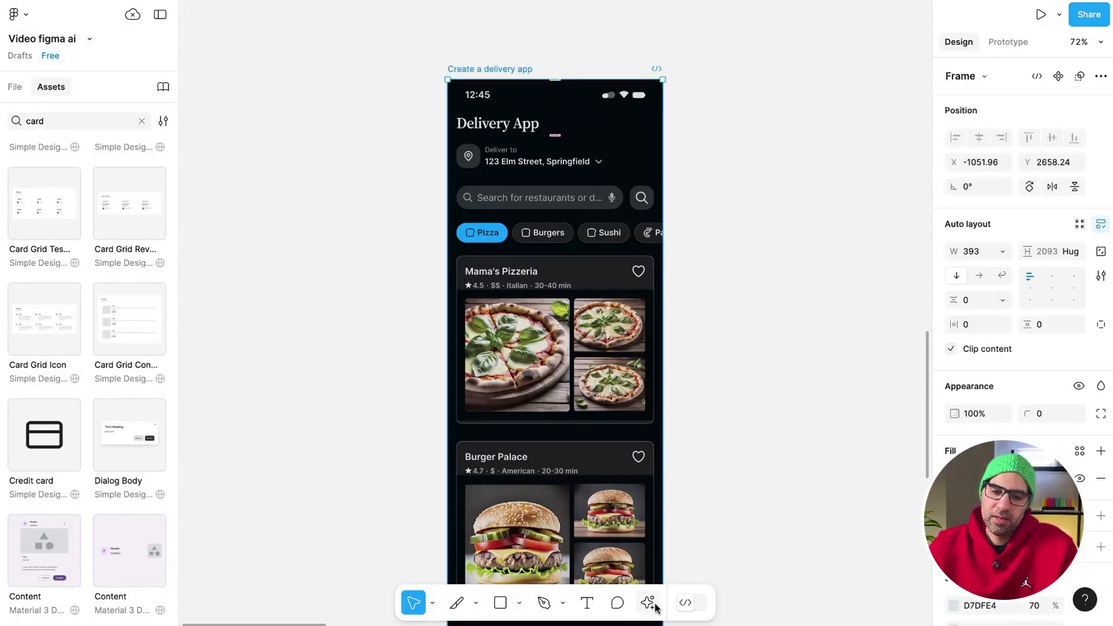
# Step: Switch the Delivery App screen's accent colour to green via Make changes
pyautogui.click(647, 603)
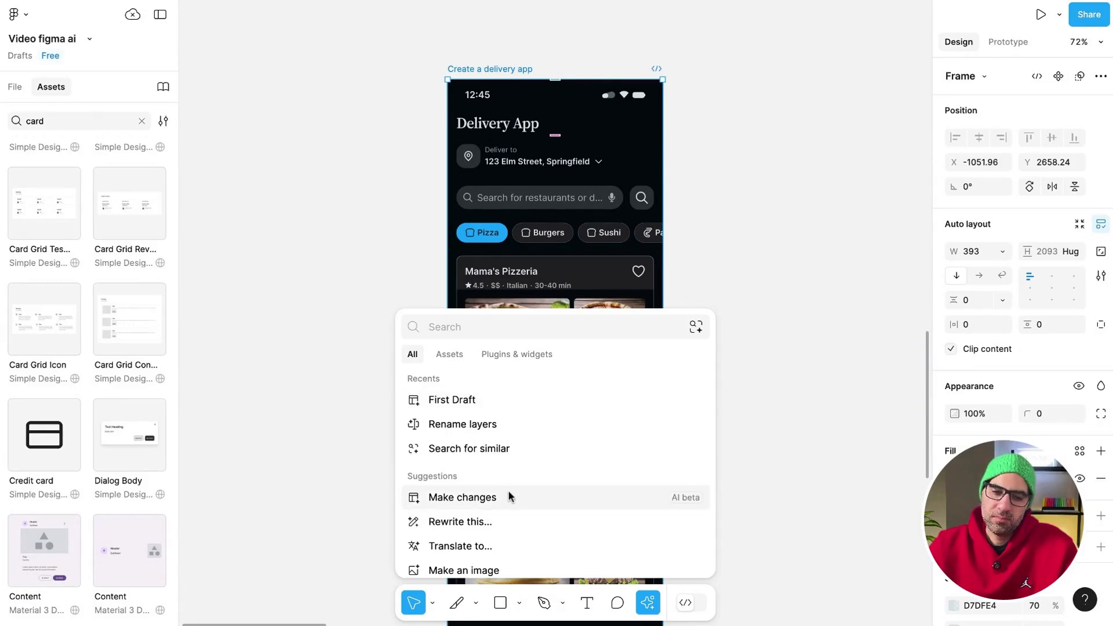
pyautogui.click(462, 569)
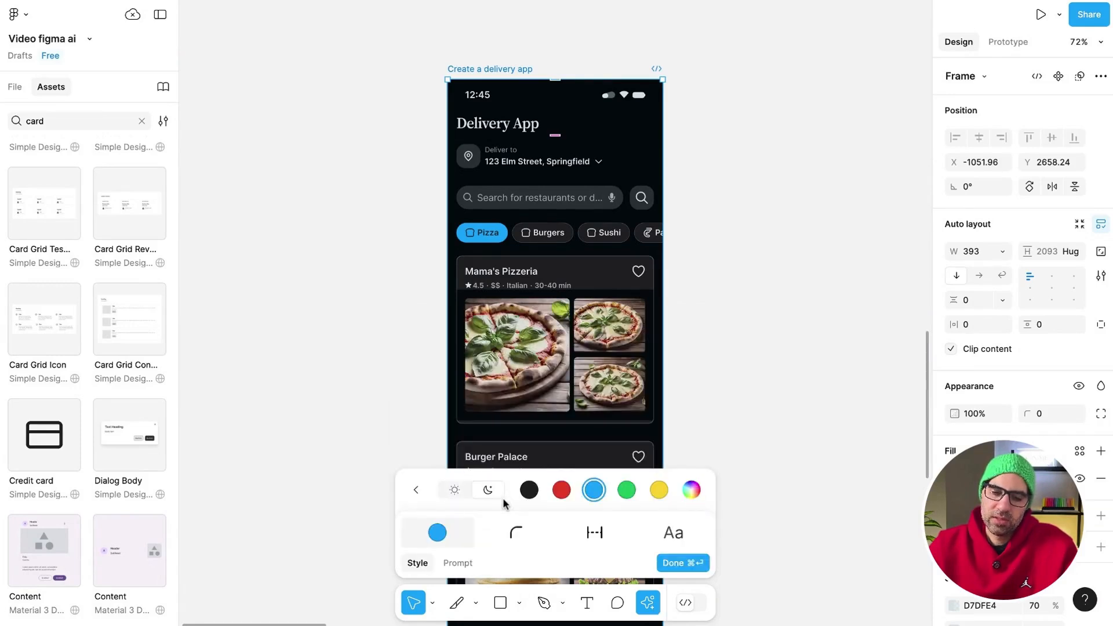
pyautogui.click(625, 490)
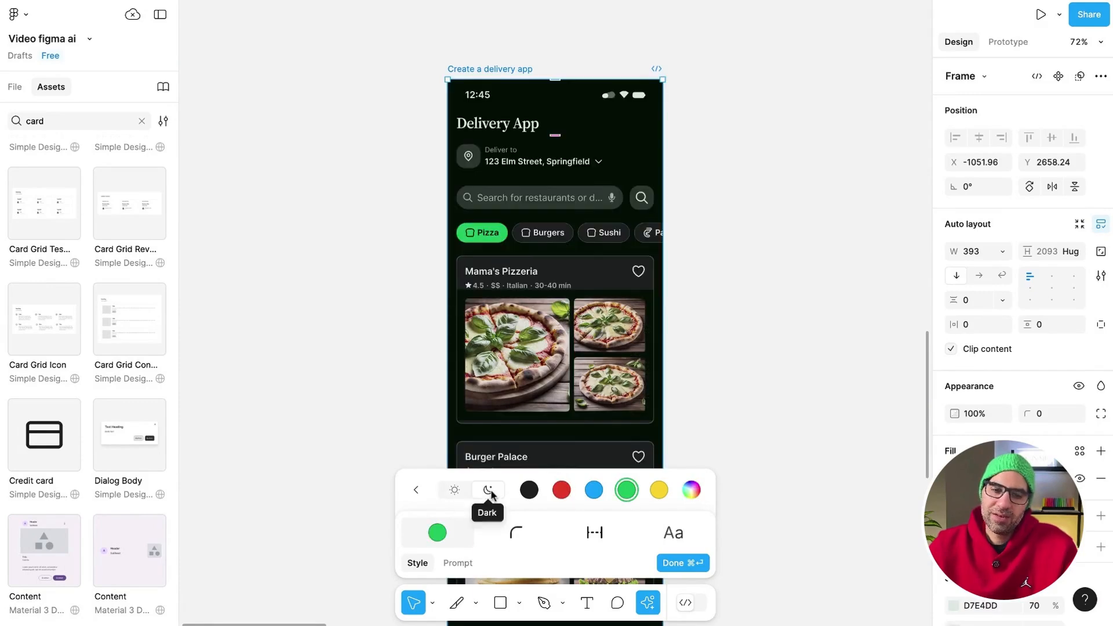
pyautogui.moveTo(455, 489)
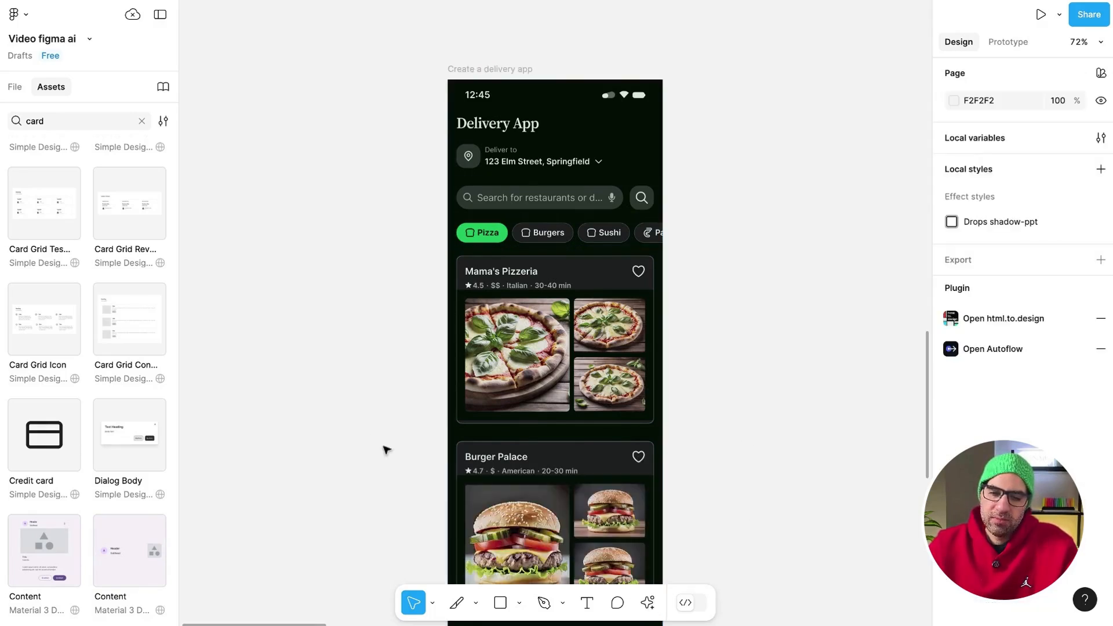
pyautogui.click(647, 603)
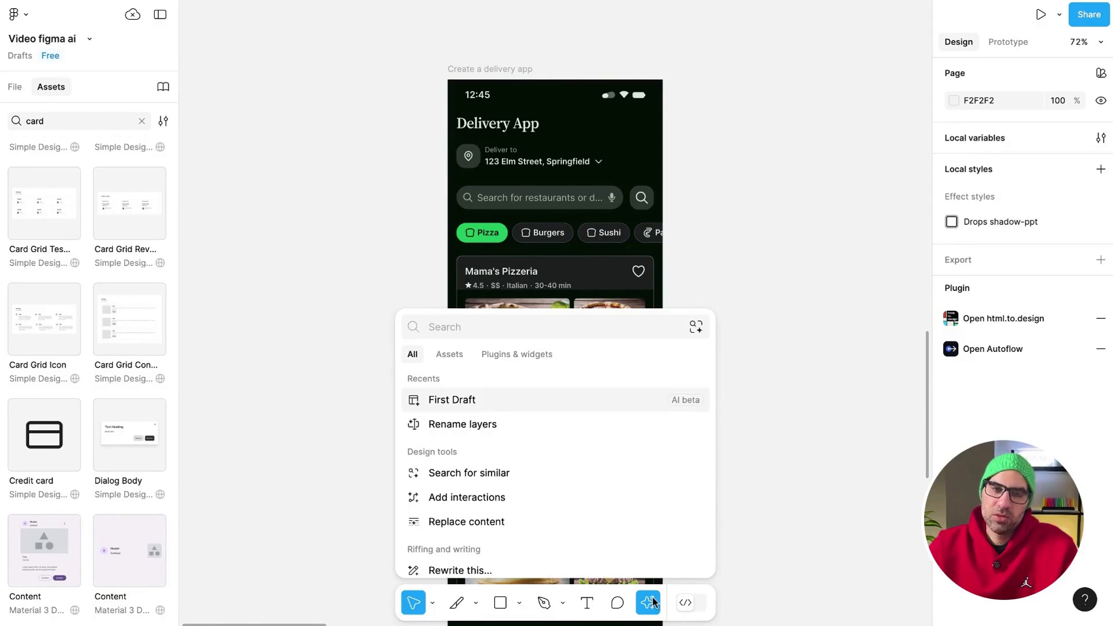
pyautogui.moveTo(489, 420)
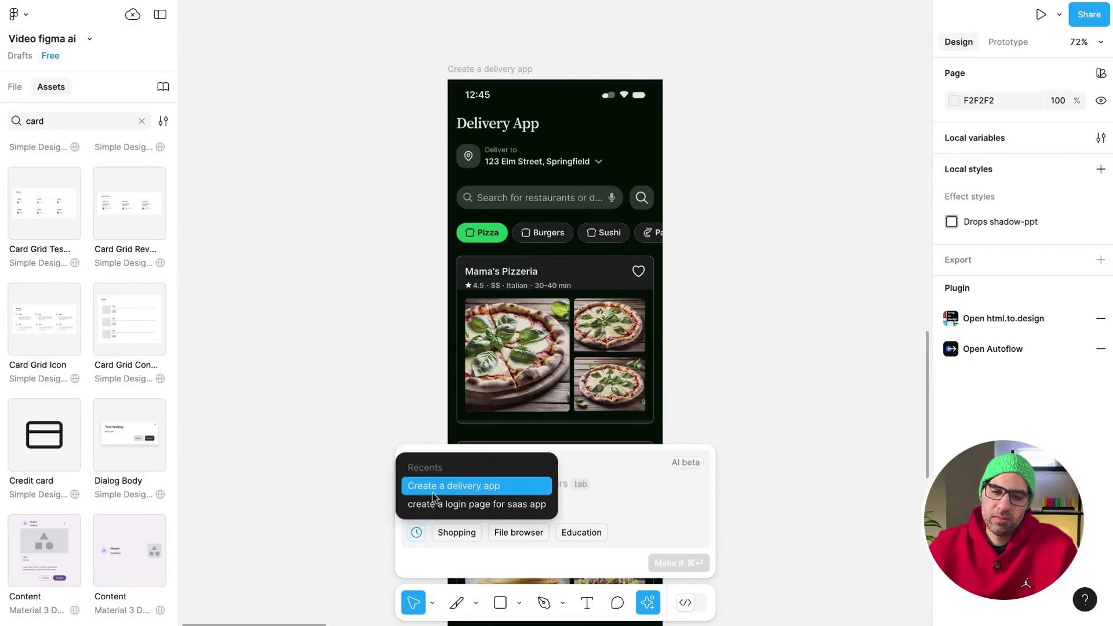
pyautogui.moveTo(483, 497)
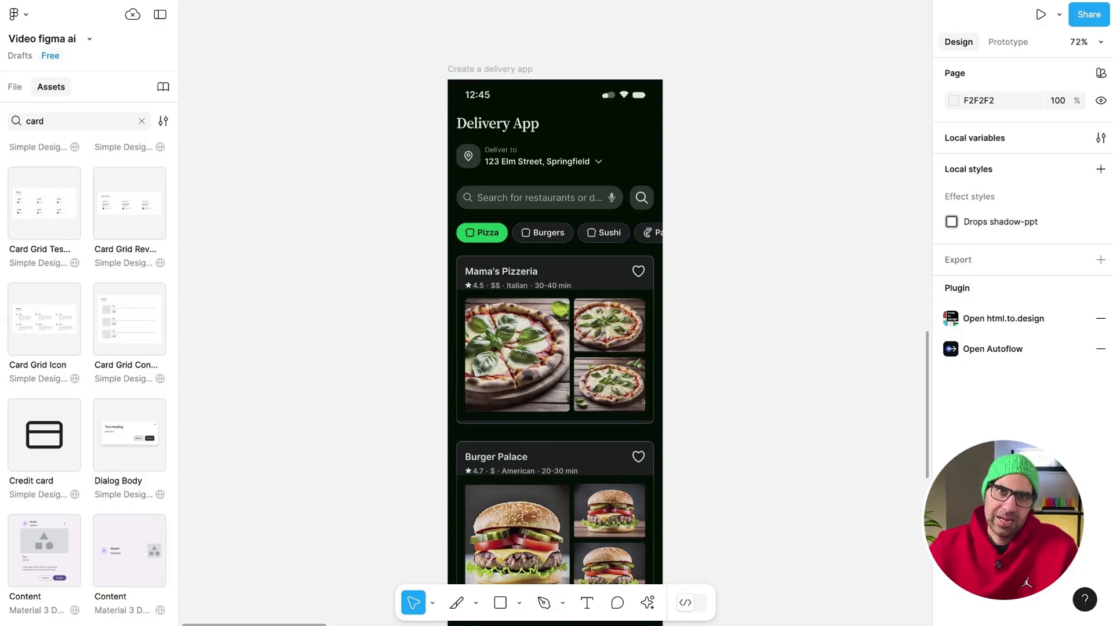
# Step: Apply a 'create a login page' Make changes prompt to the copied Delivery App screen
pyautogui.scroll(-3)
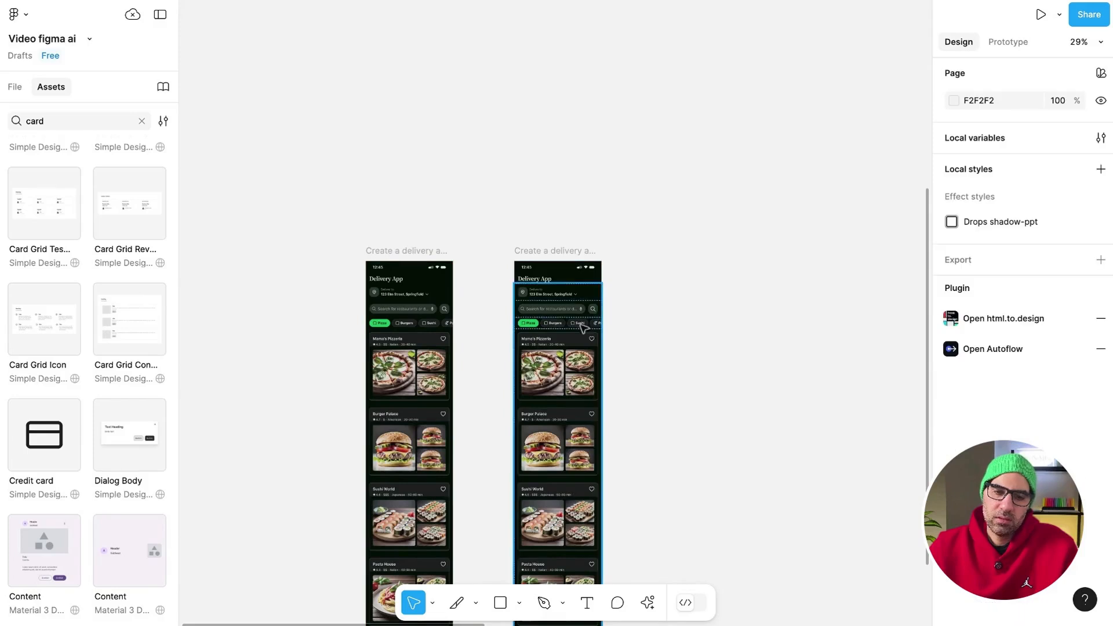
pyautogui.click(557, 426)
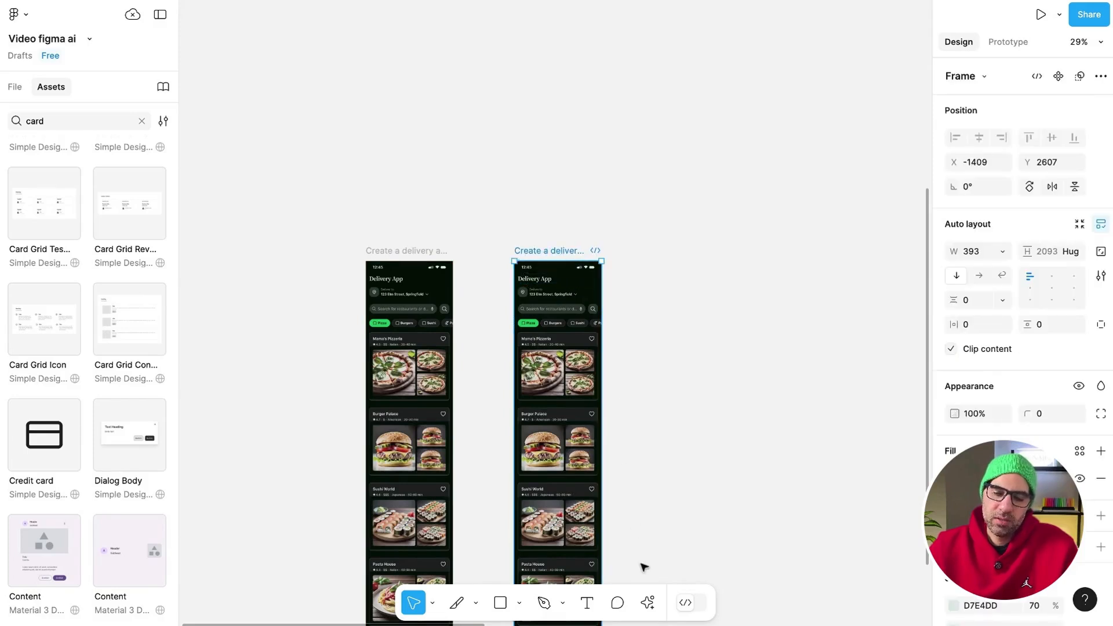
pyautogui.click(647, 603)
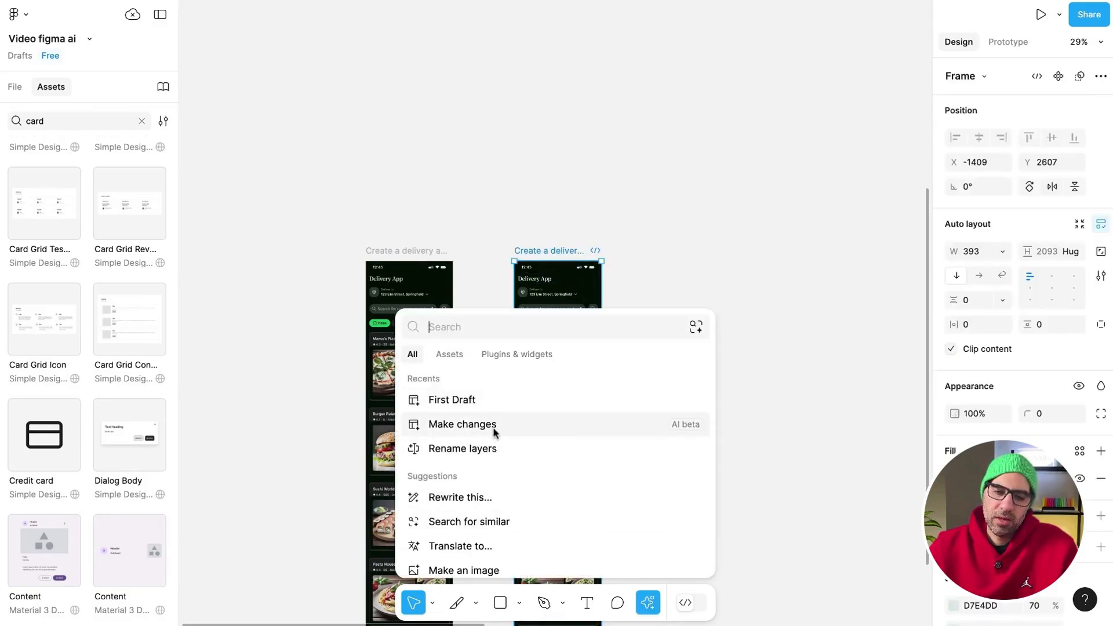
pyautogui.click(461, 424)
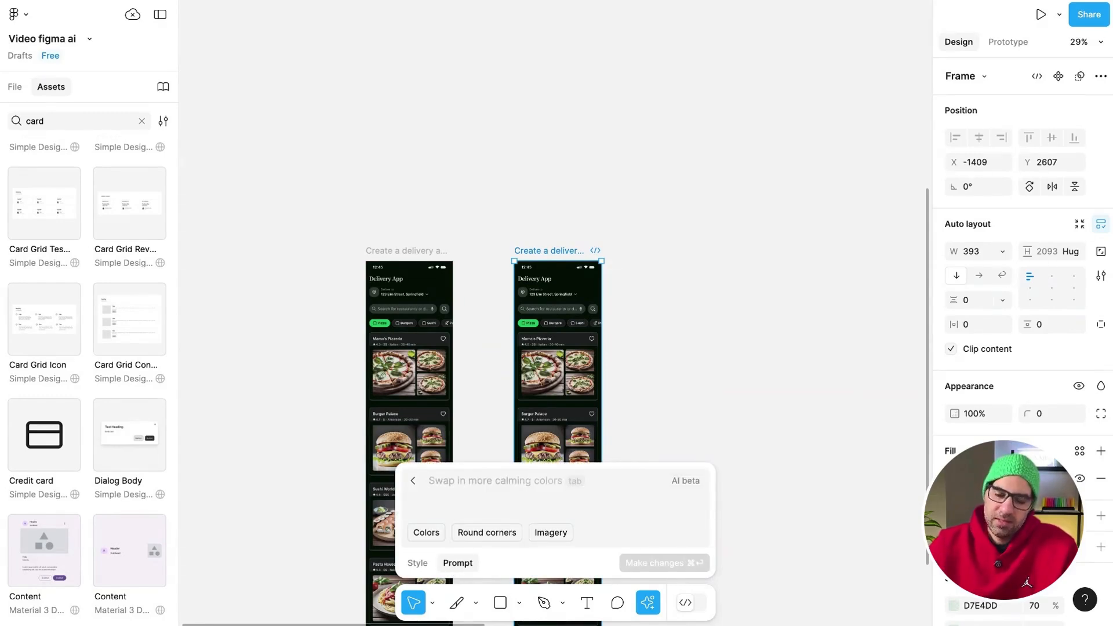
pyautogui.write('create a login page')
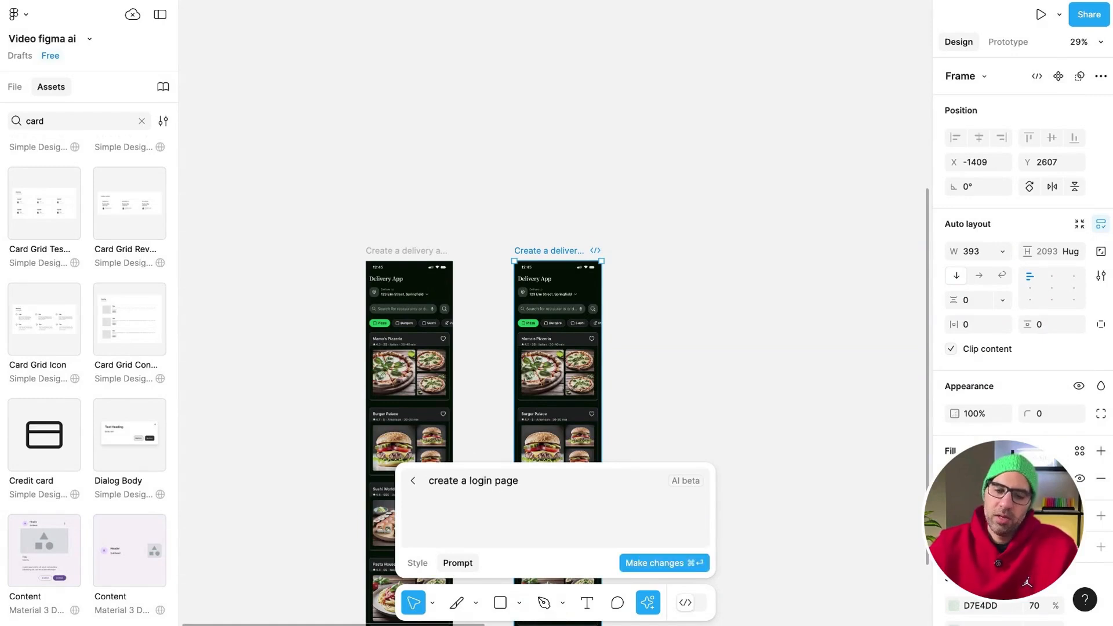
pyautogui.click(662, 562)
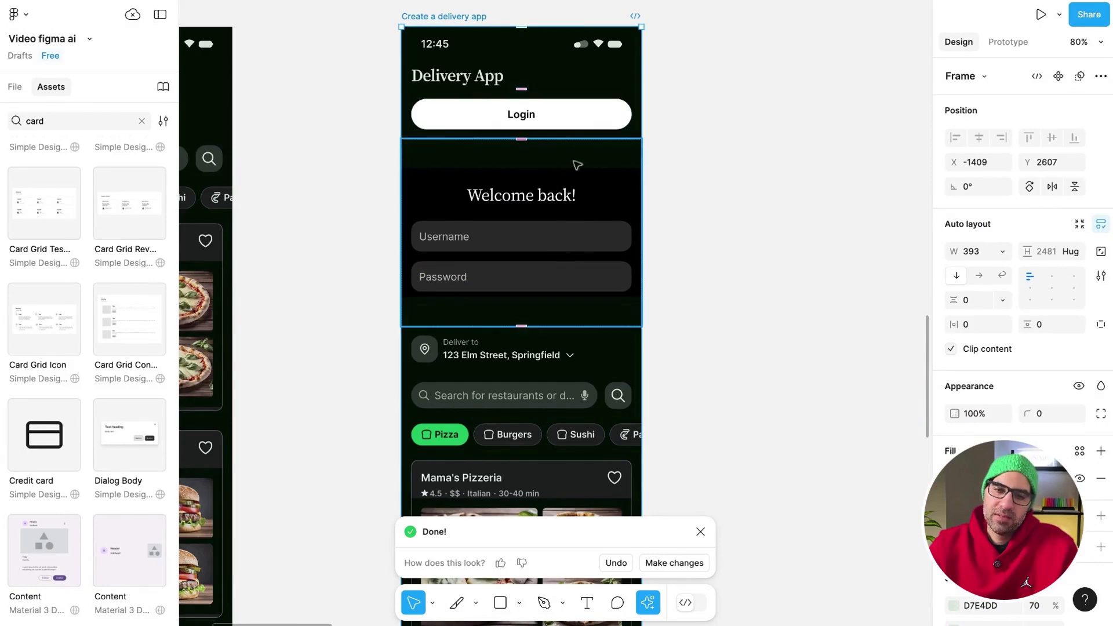
pyautogui.moveTo(584, 247)
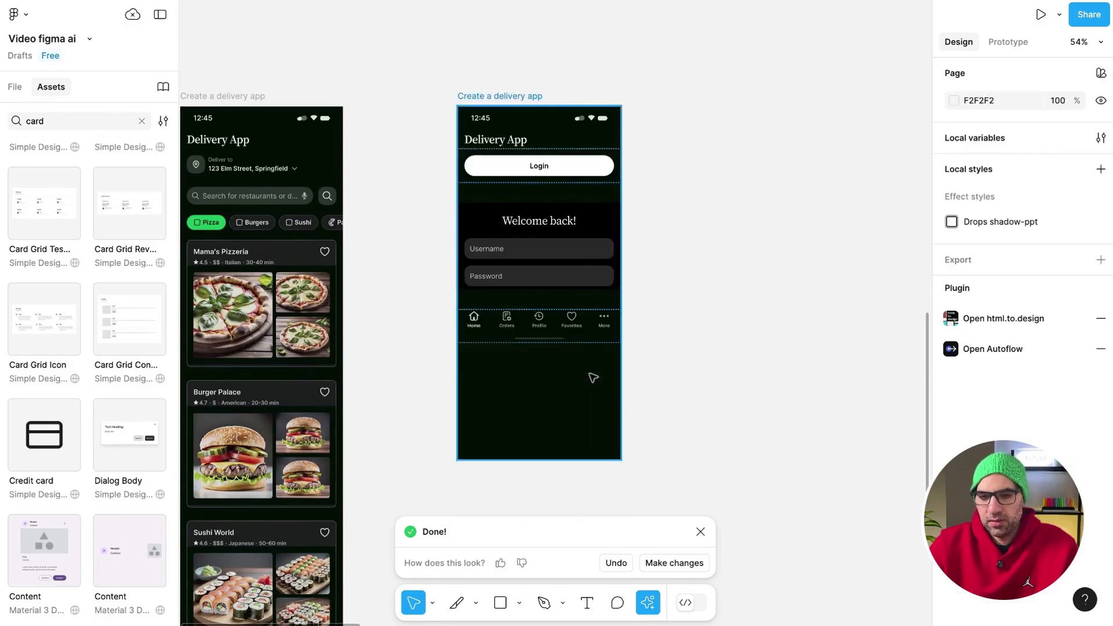
# Step: Review the login screen's bottom navigation, clear the selection and move down to the Weather App scope frame
pyautogui.click(539, 325)
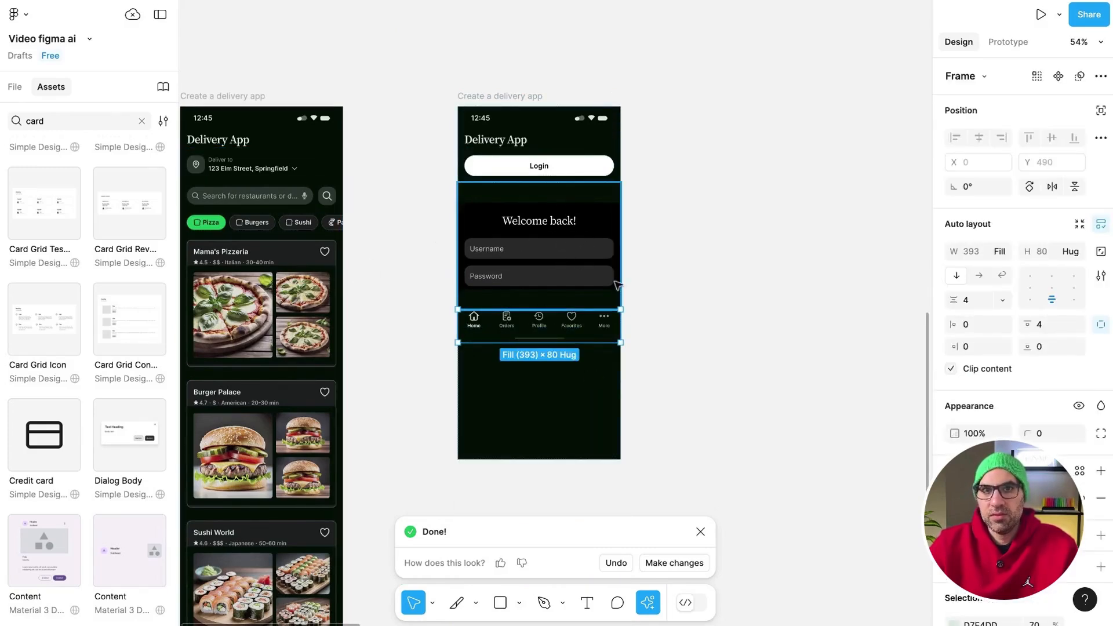
pyautogui.click(746, 390)
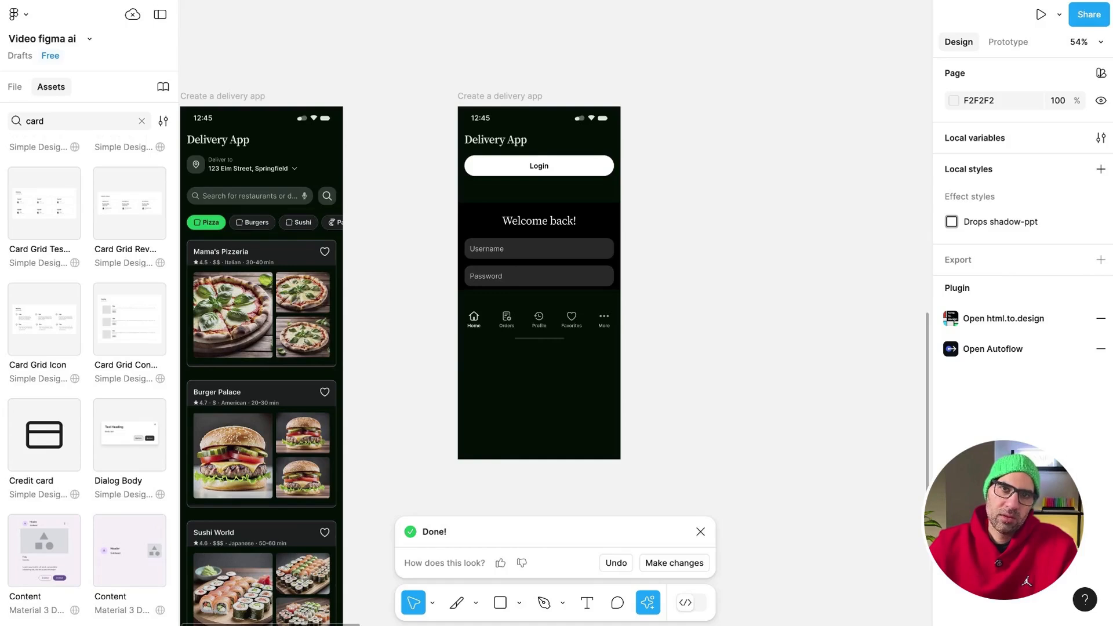
pyautogui.scroll(-3)
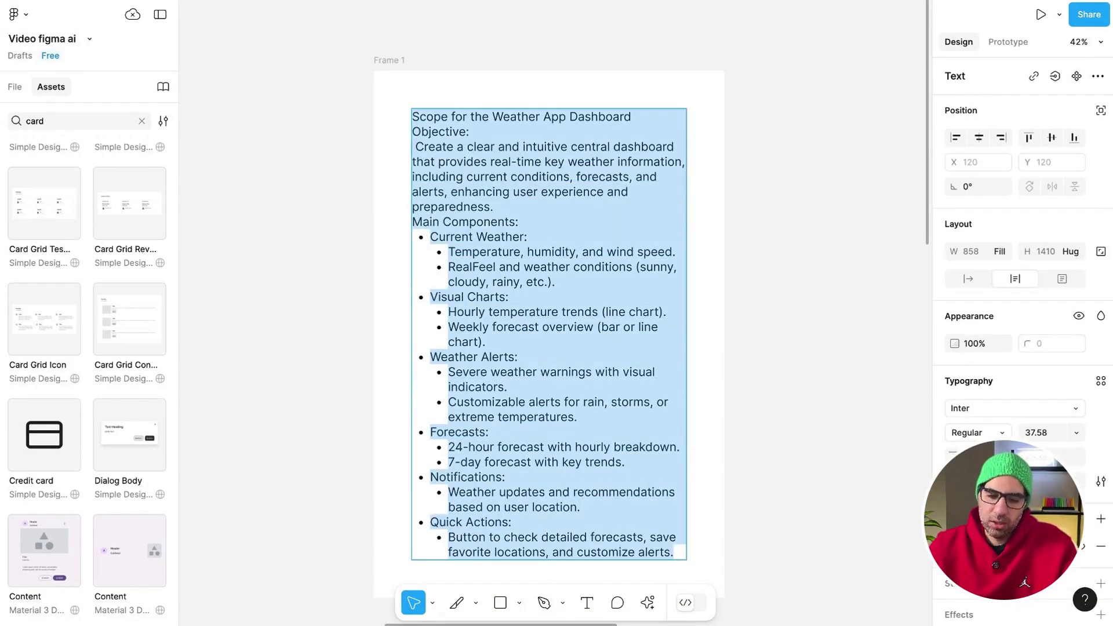
# Step: Bring up the AI actions list for the selected Weather App Dashboard scope text
pyautogui.click(647, 602)
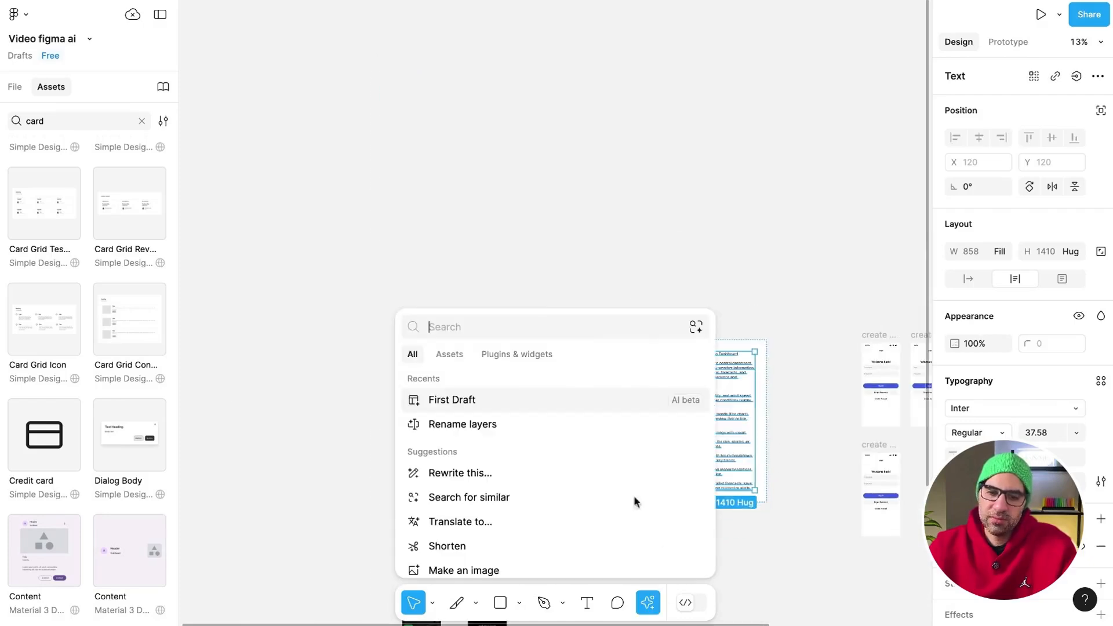
# Step: Generate a Basic app First Draft using the Weather App Dashboard scope text as the prompt
pyautogui.click(452, 400)
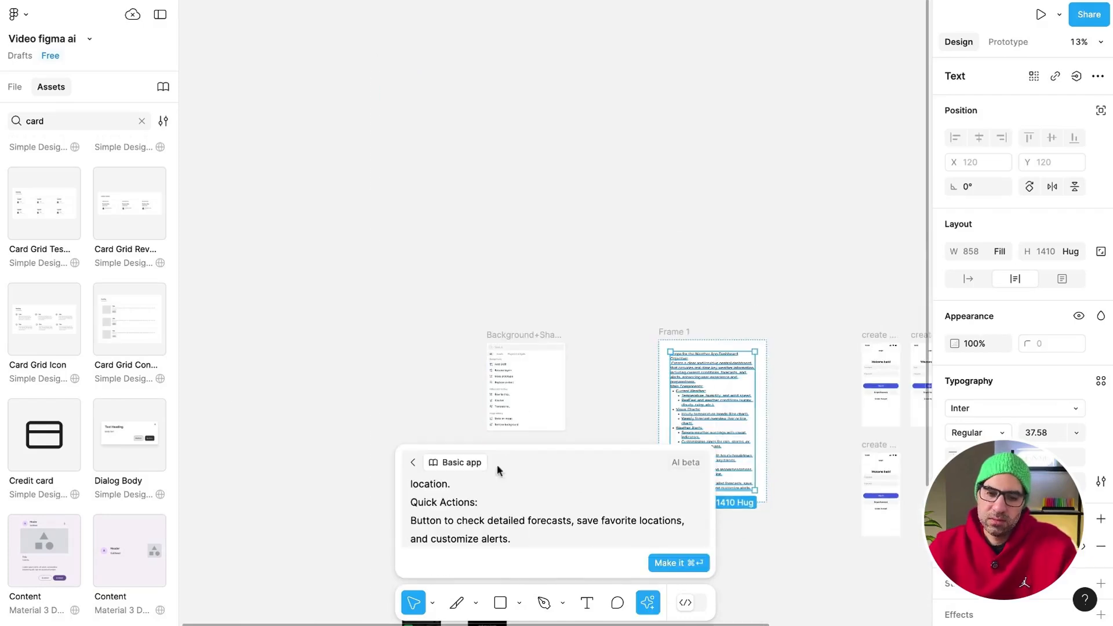
pyautogui.click(677, 562)
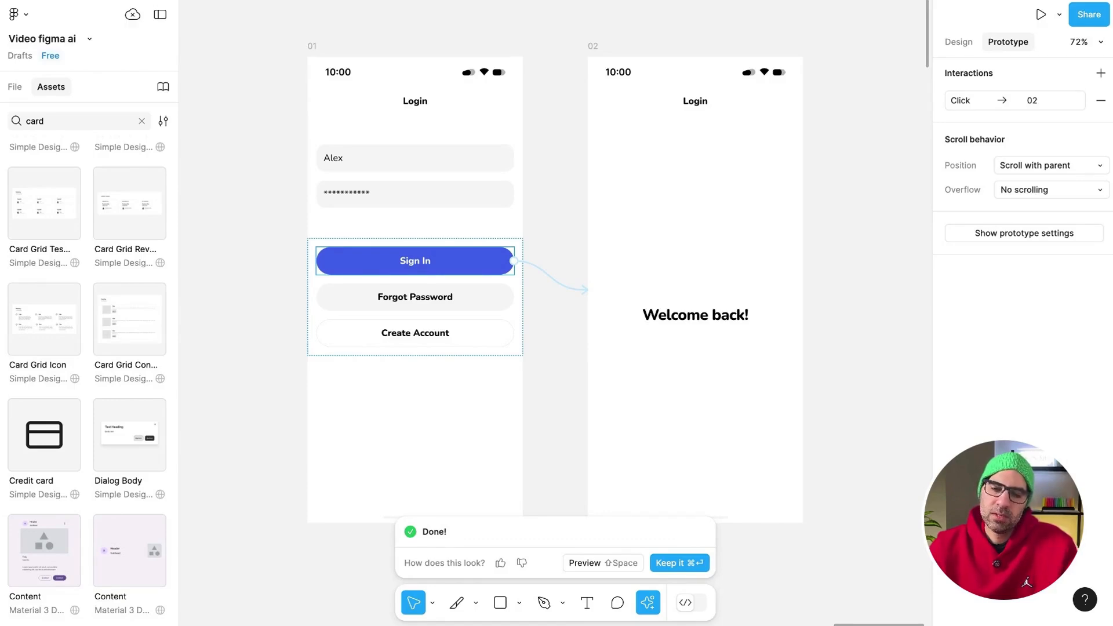
pyautogui.moveTo(864, 445)
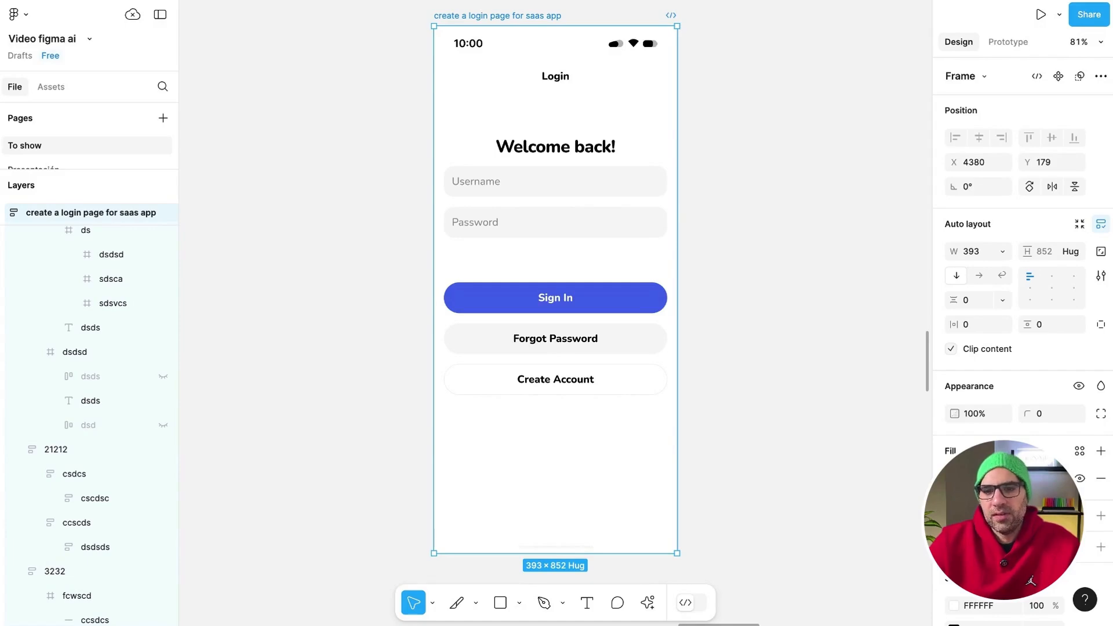
# Step: Rename the login frame's layers automatically to Login Page, Header and Main Content, accepting the warning
pyautogui.click(55, 449)
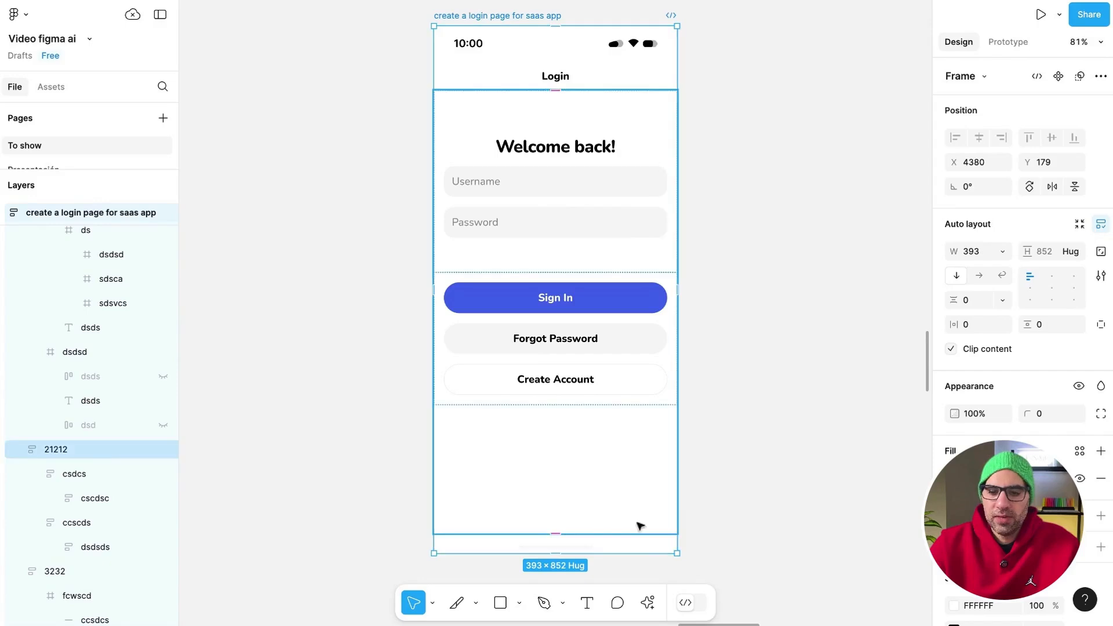
pyautogui.click(647, 603)
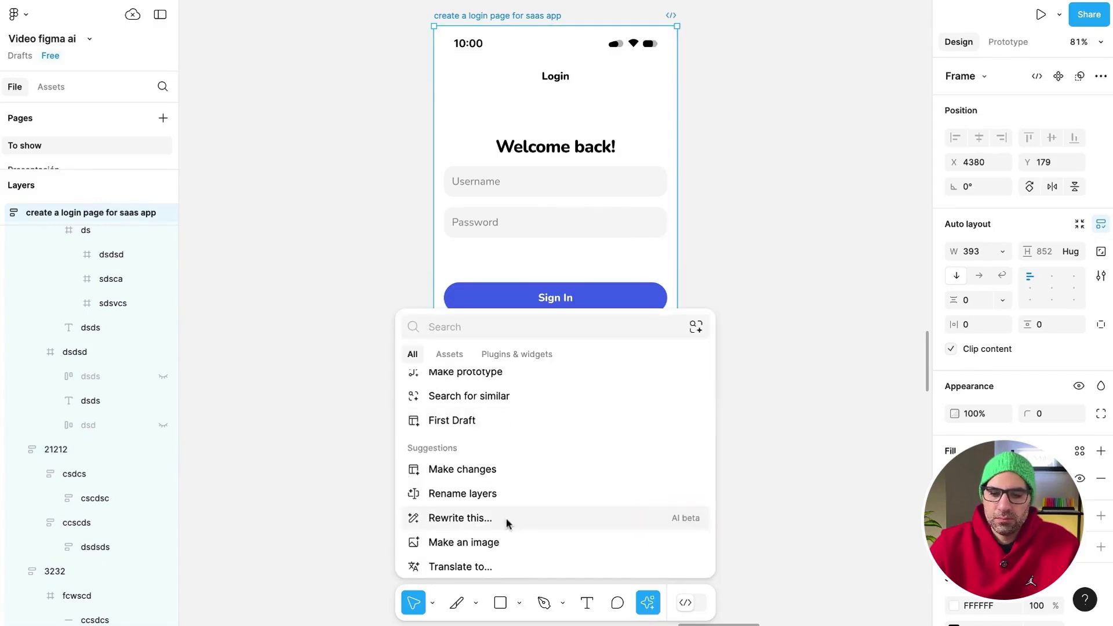
pyautogui.click(461, 493)
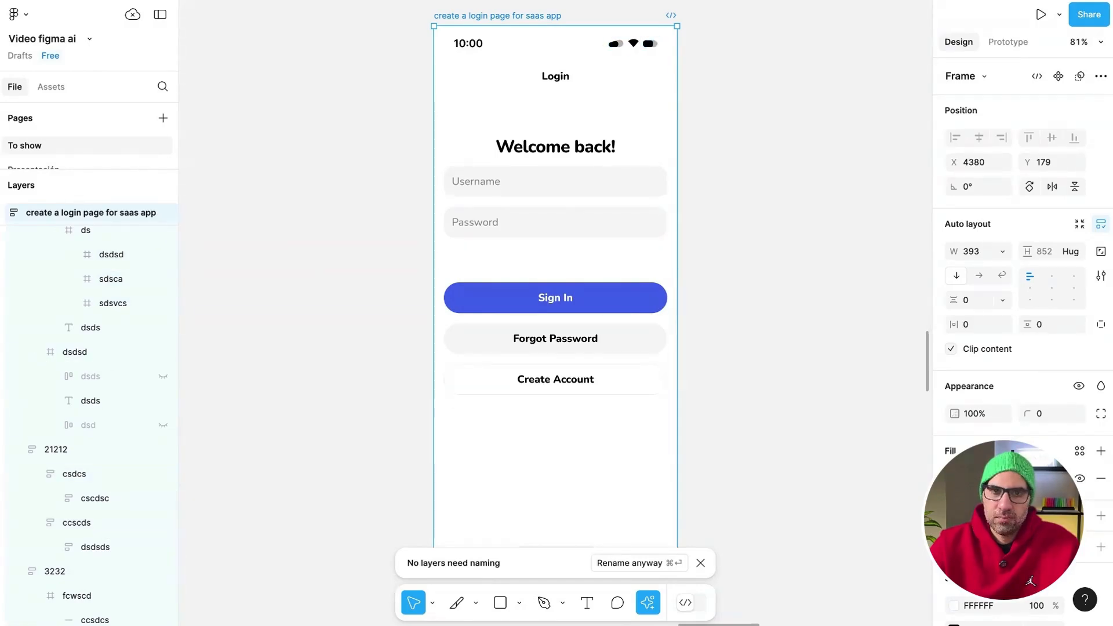
pyautogui.click(628, 563)
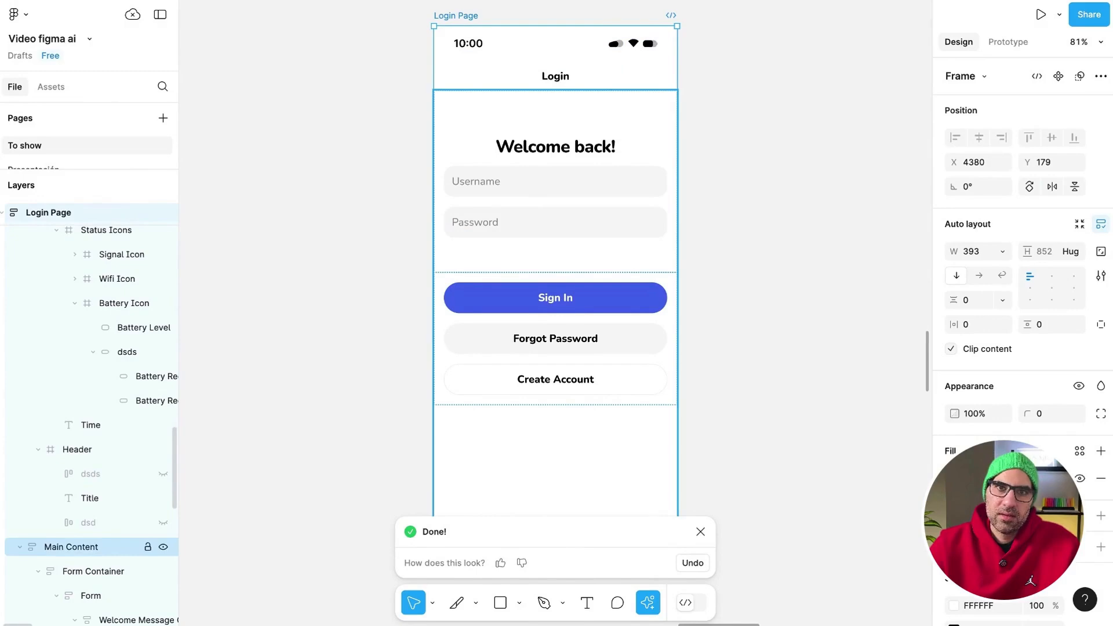
pyautogui.click(89, 523)
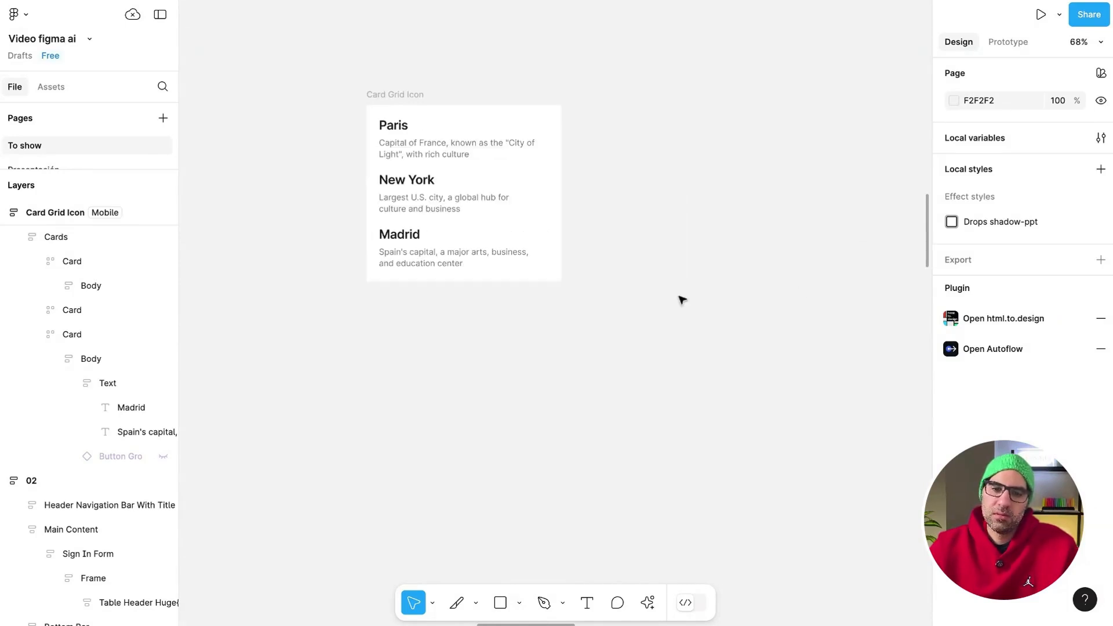
# Step: Rewrite the Berlin city card into a US New York card with a 'write america' prompt and close the Done notice
pyautogui.click(462, 192)
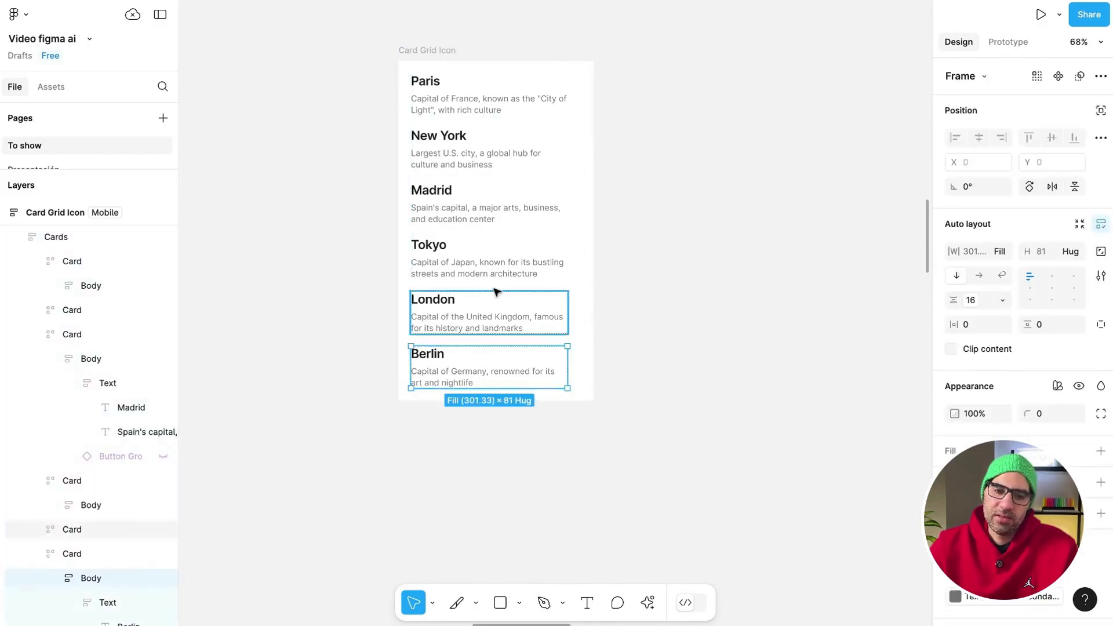
pyautogui.click(647, 603)
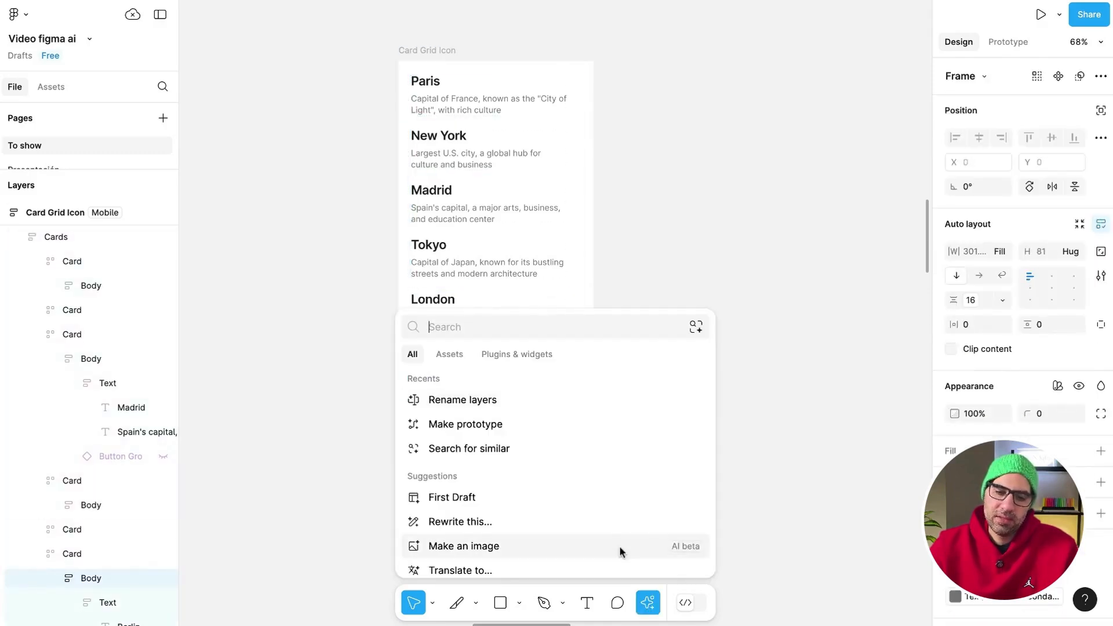
pyautogui.click(460, 521)
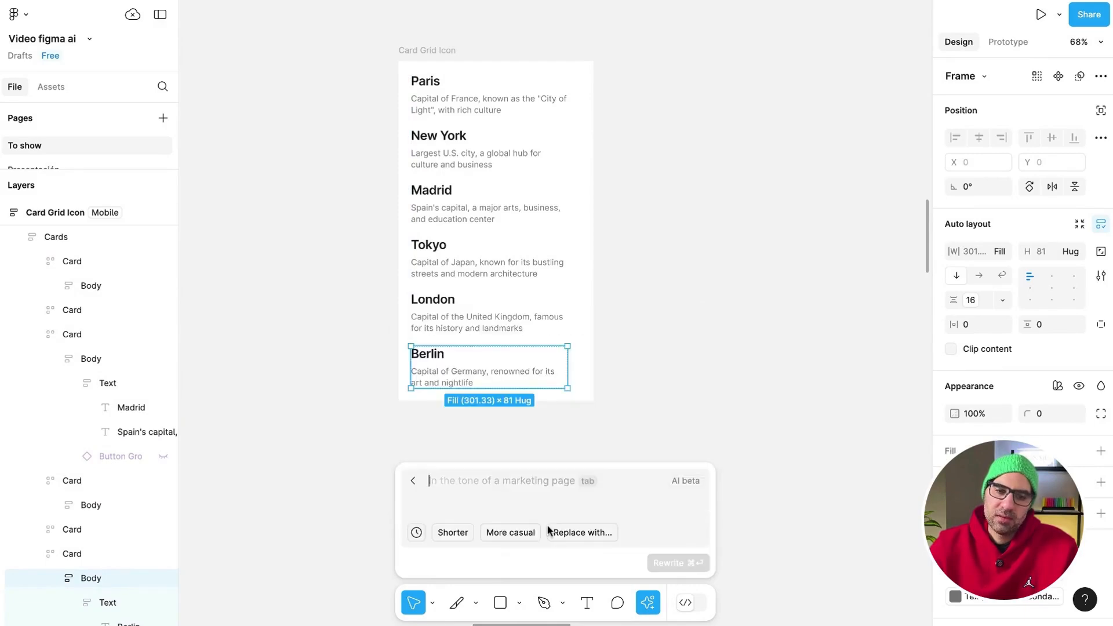
pyautogui.moveTo(583, 532)
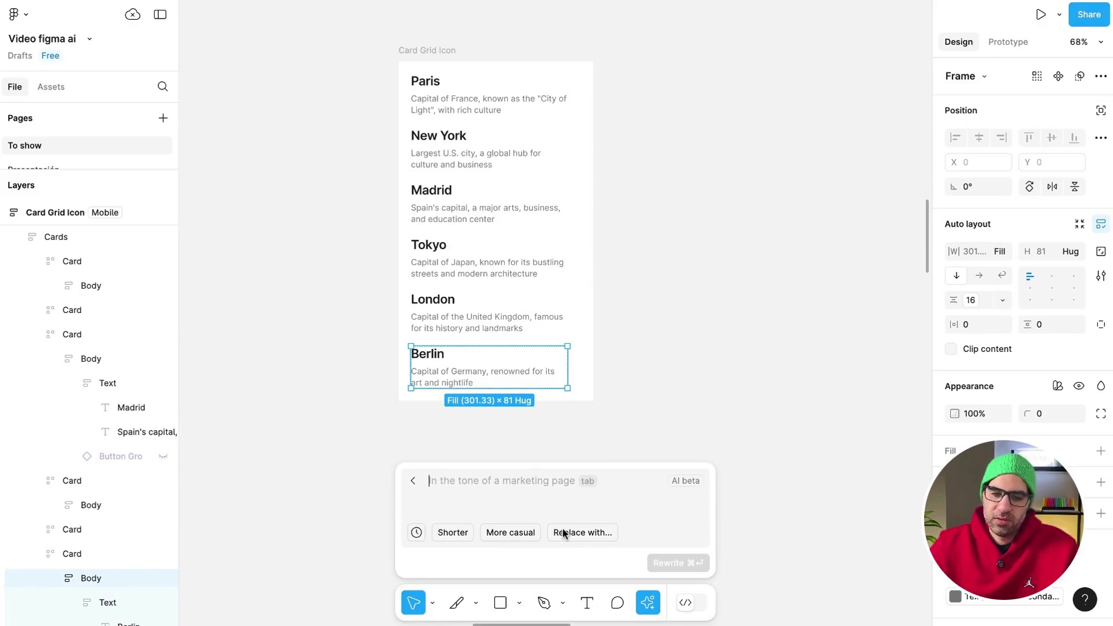
pyautogui.write('write america')
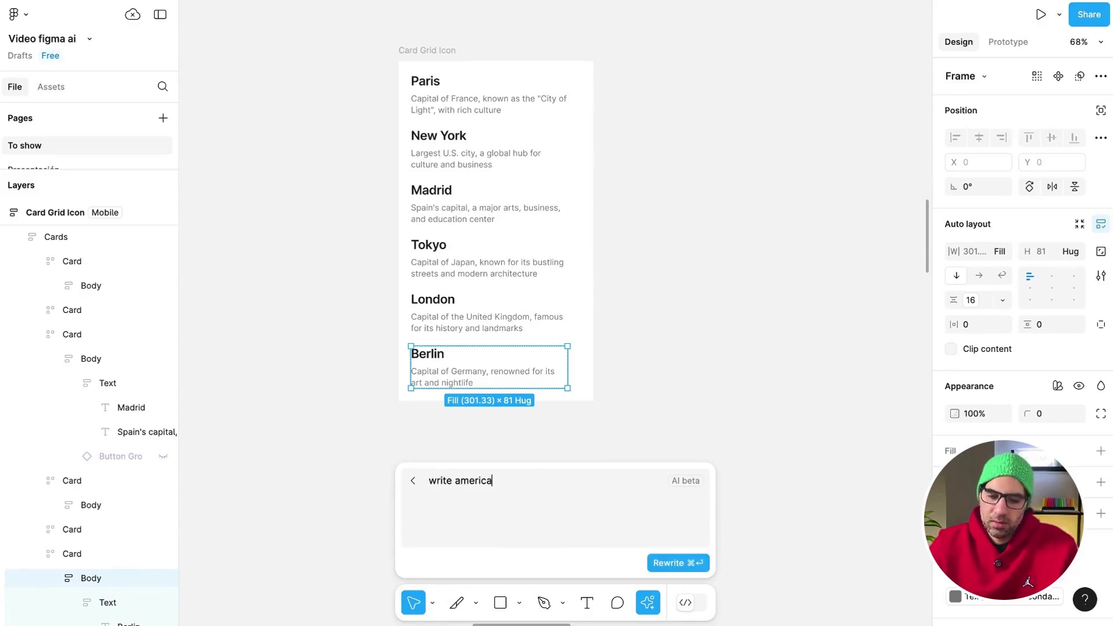
pyautogui.click(676, 563)
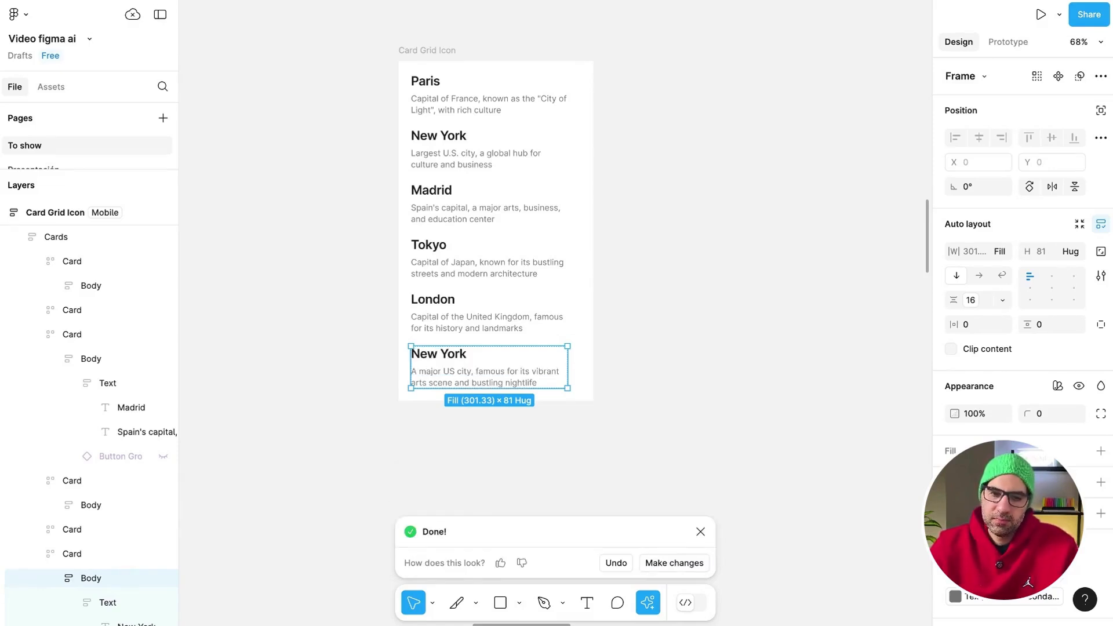
pyautogui.click(488, 149)
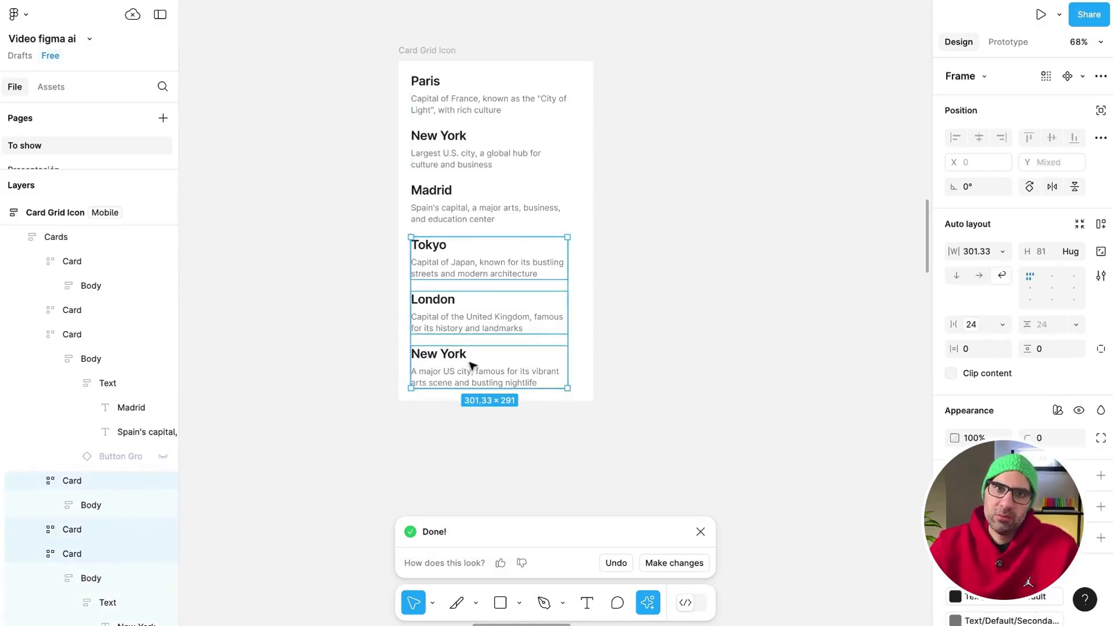
pyautogui.click(699, 532)
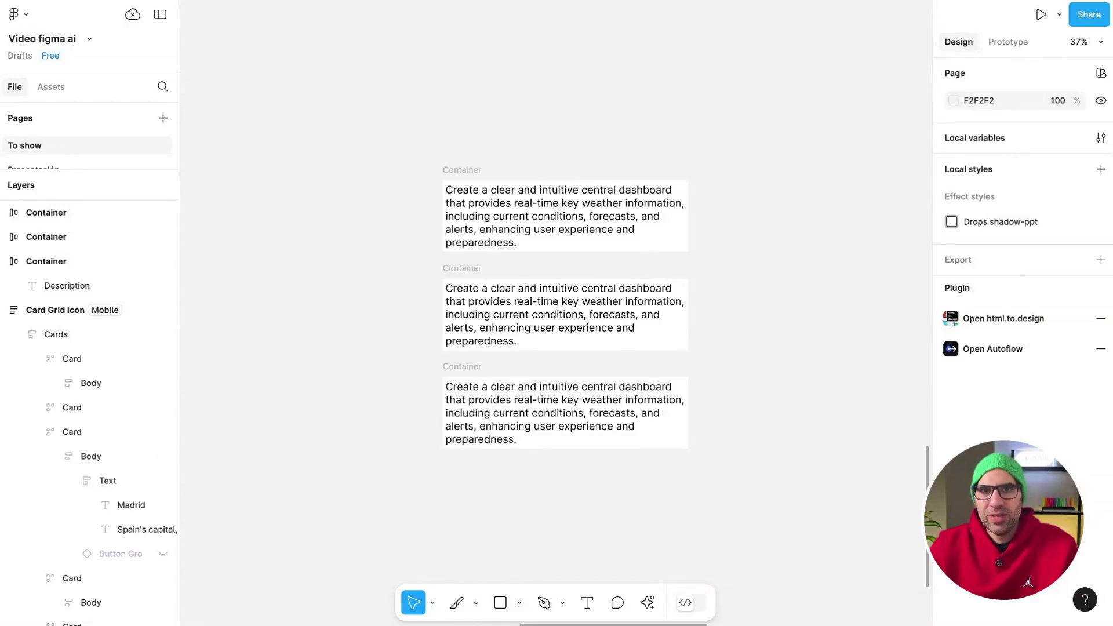
# Step: Translate the first dashboard description into French with Figma AI
pyautogui.click(564, 216)
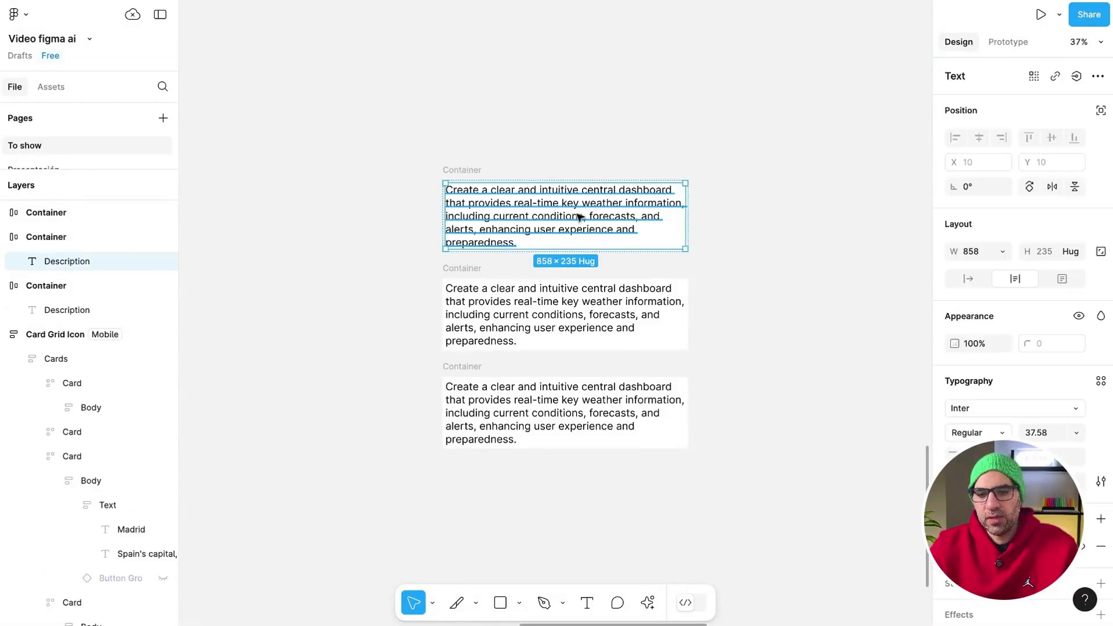
pyautogui.click(647, 603)
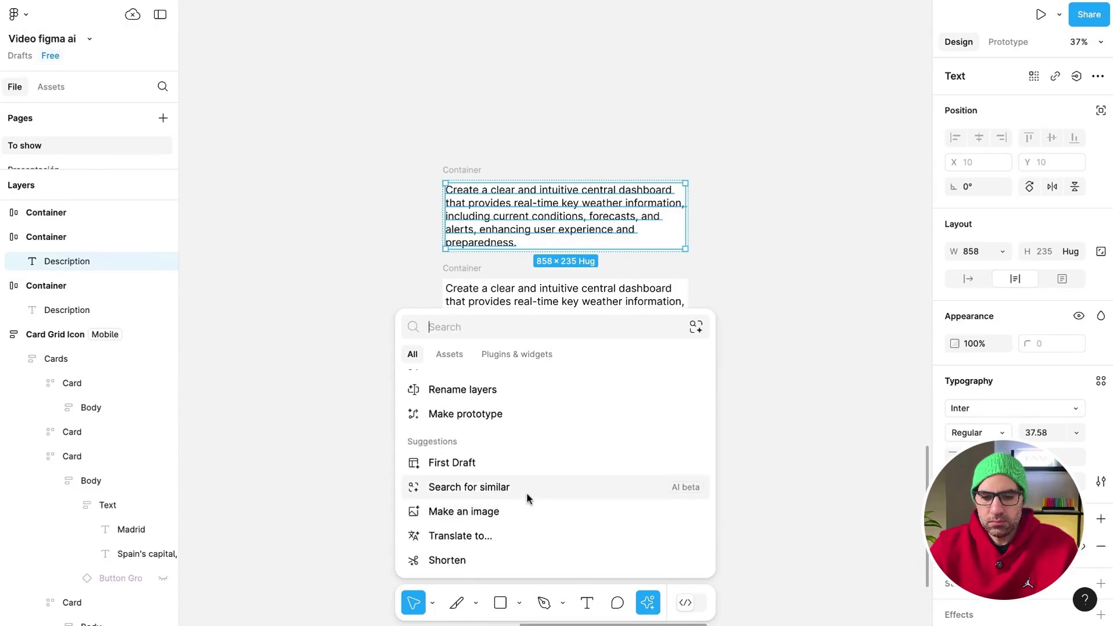
pyautogui.click(460, 536)
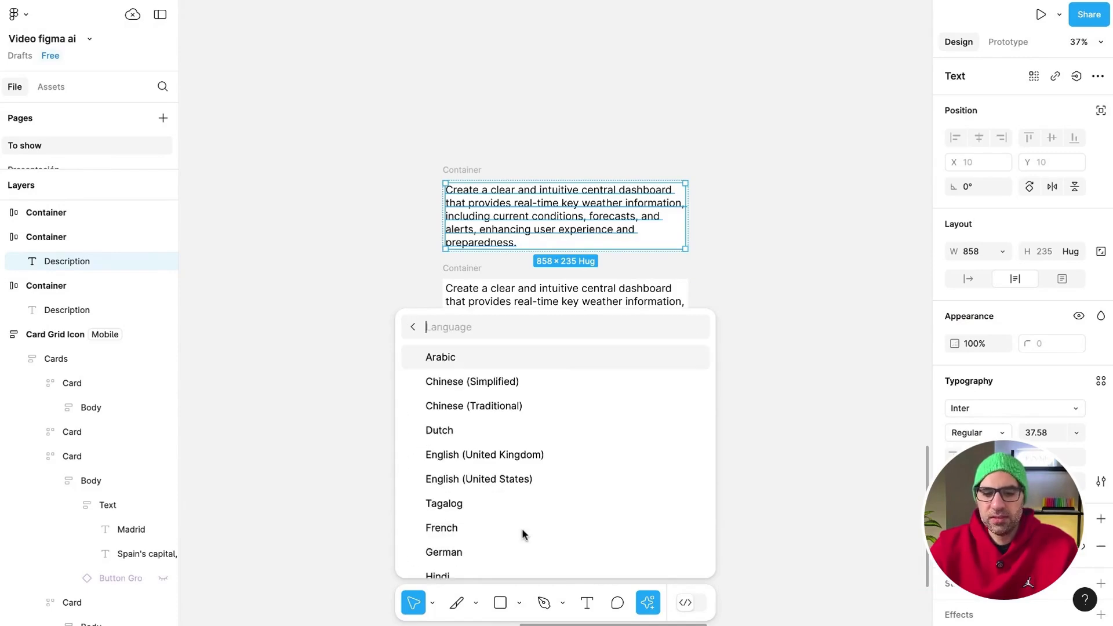
pyautogui.click(442, 528)
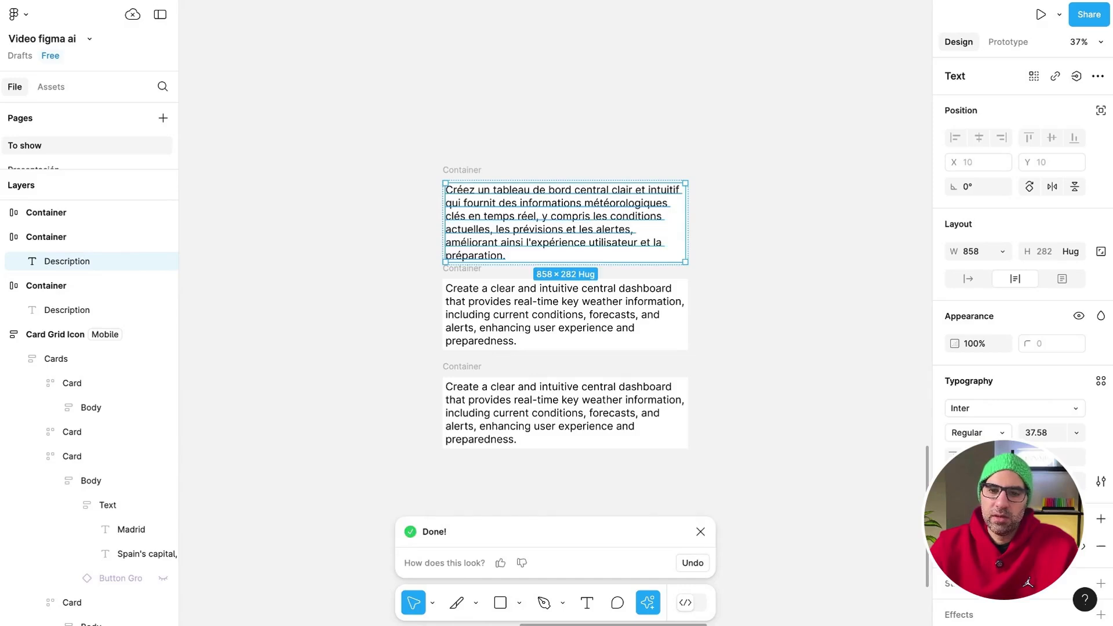
pyautogui.moveTo(733, 185)
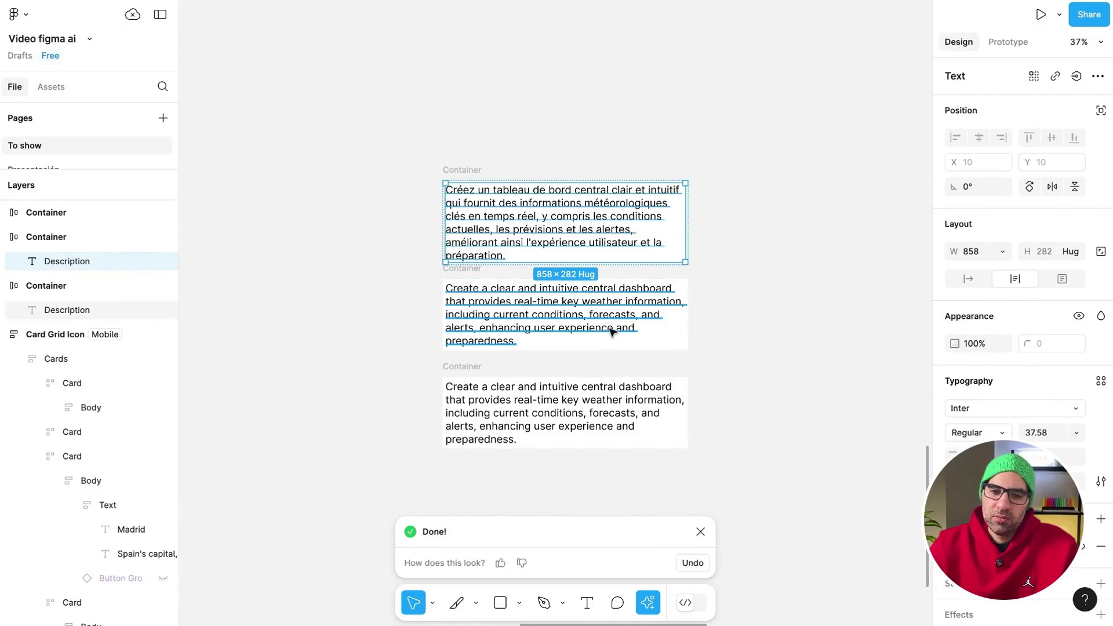
# Step: Shorten the second dashboard description with Figma AI
pyautogui.click(647, 602)
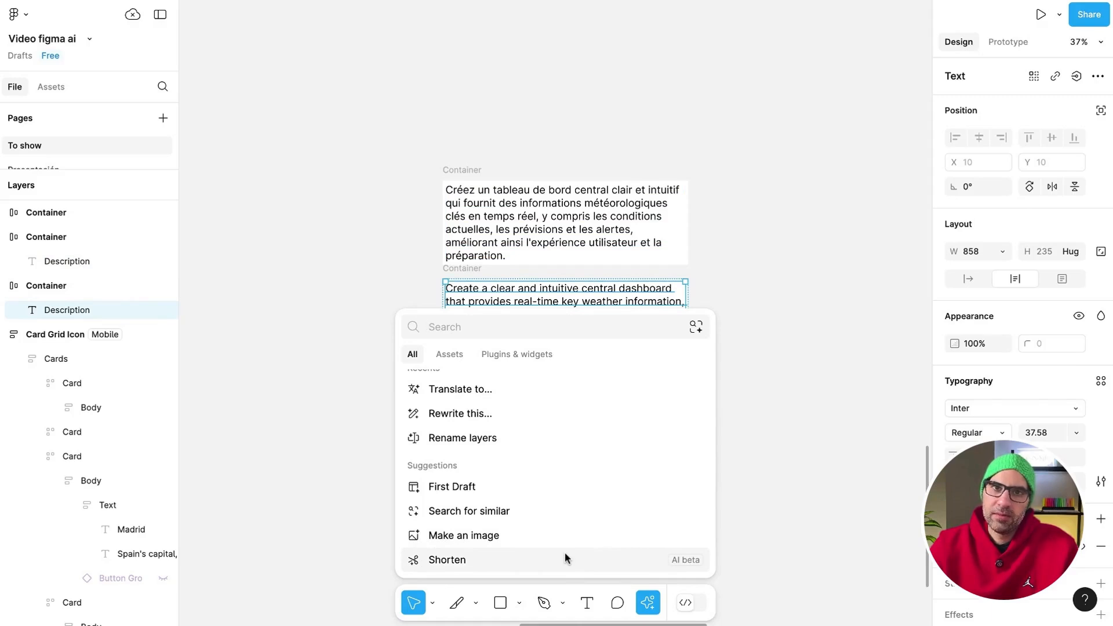
pyautogui.click(446, 559)
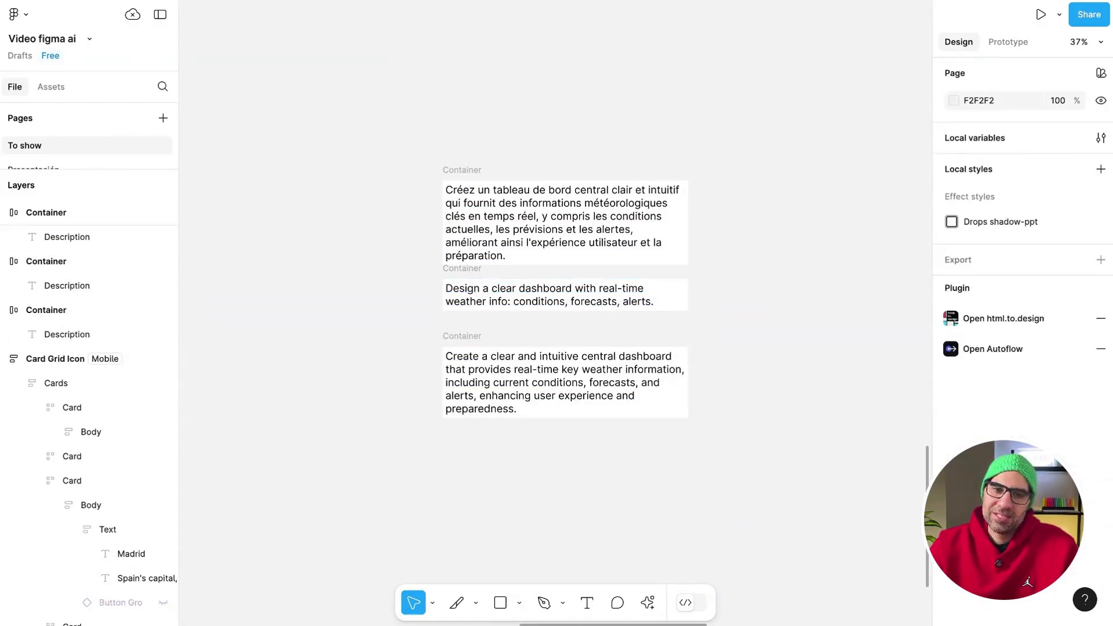
# Step: Rewrite the third description in a 'More casual' tone
pyautogui.click(647, 603)
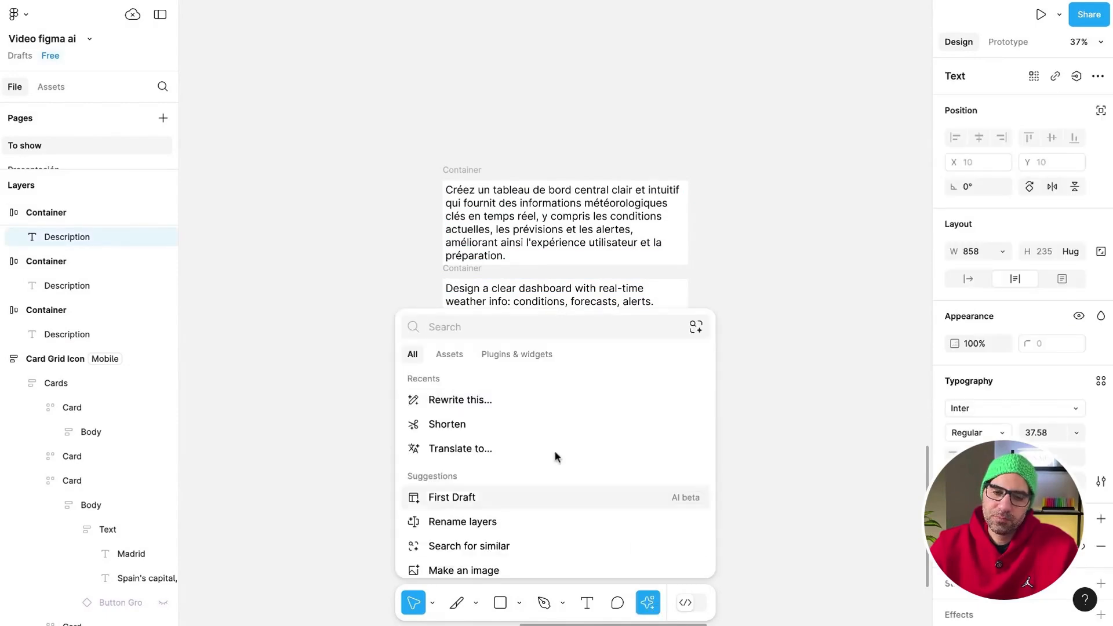
pyautogui.click(460, 400)
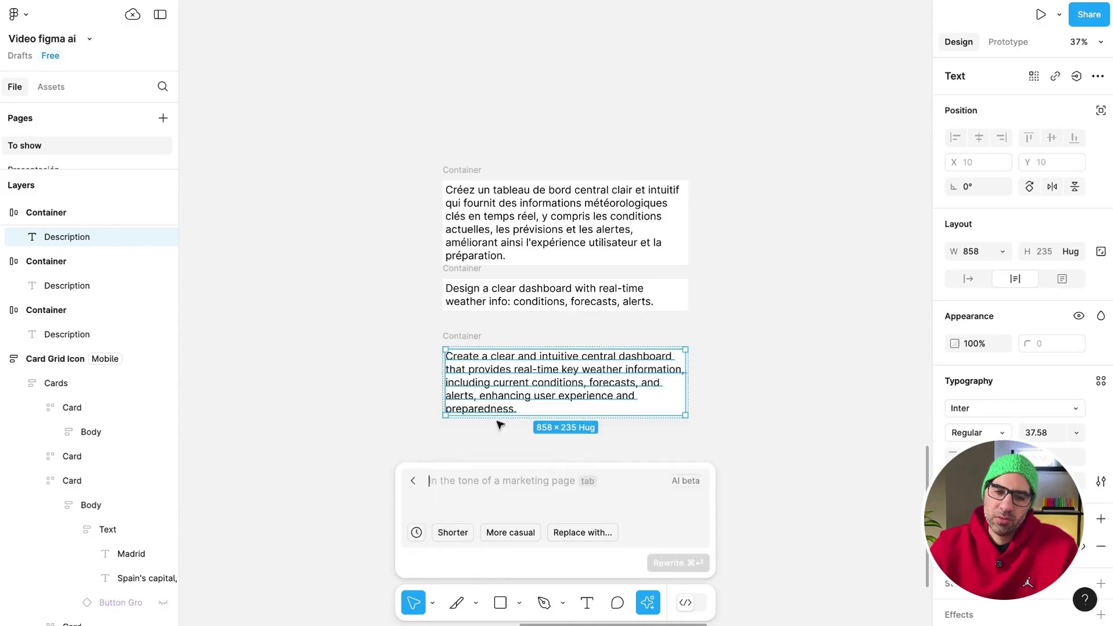
pyautogui.click(510, 532)
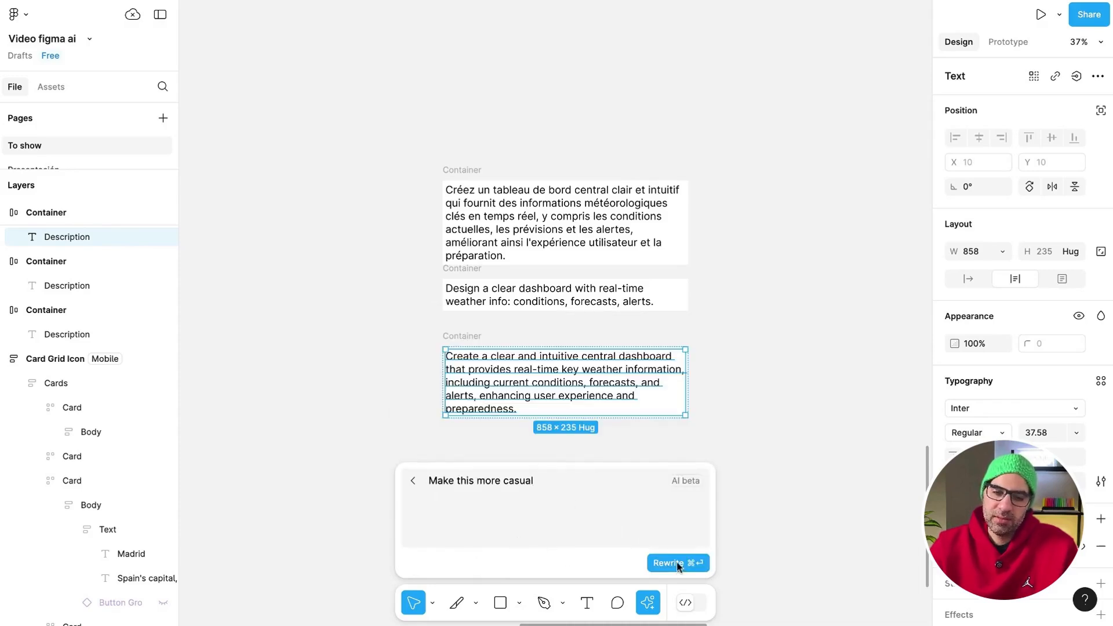
pyautogui.click(676, 563)
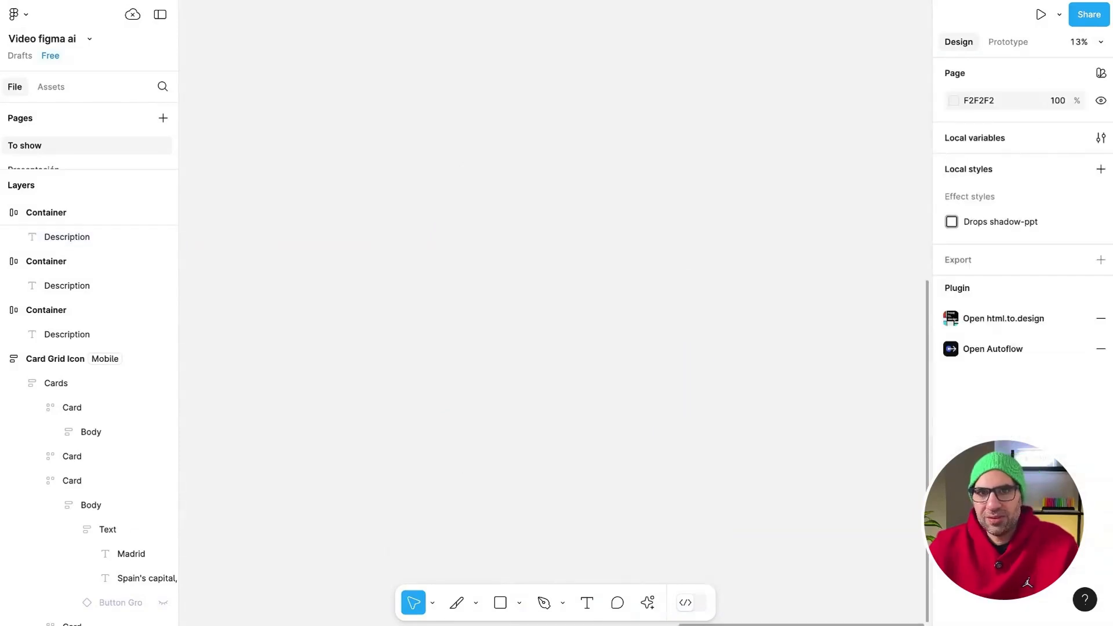
# Step: Generate an image from the prompt 't shirt image' with Make an image
pyautogui.click(647, 603)
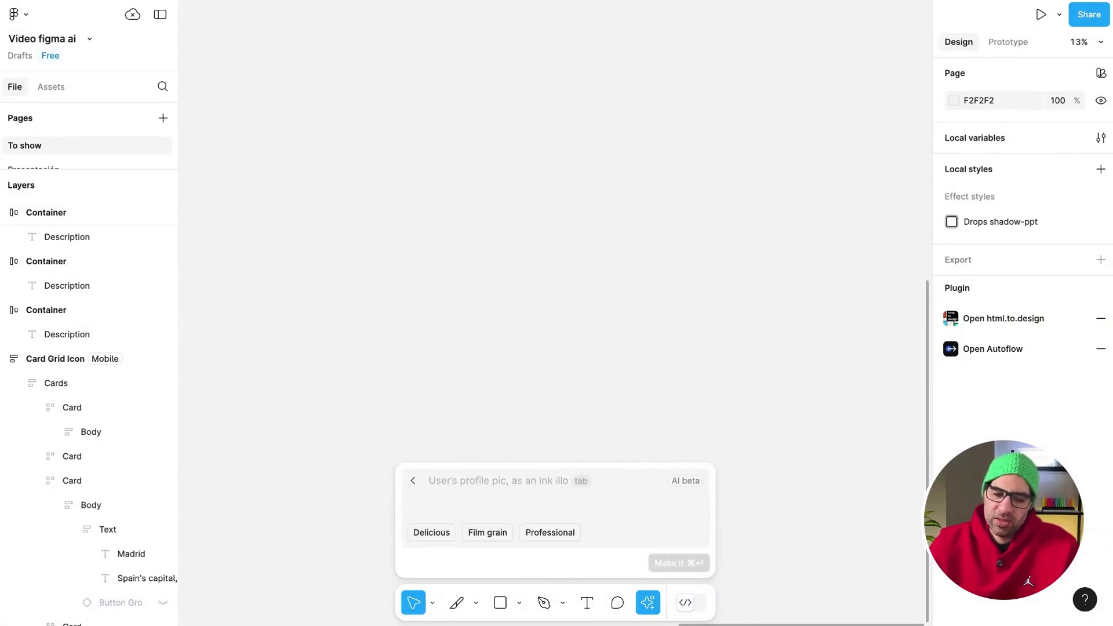
pyautogui.write('t shirt image')
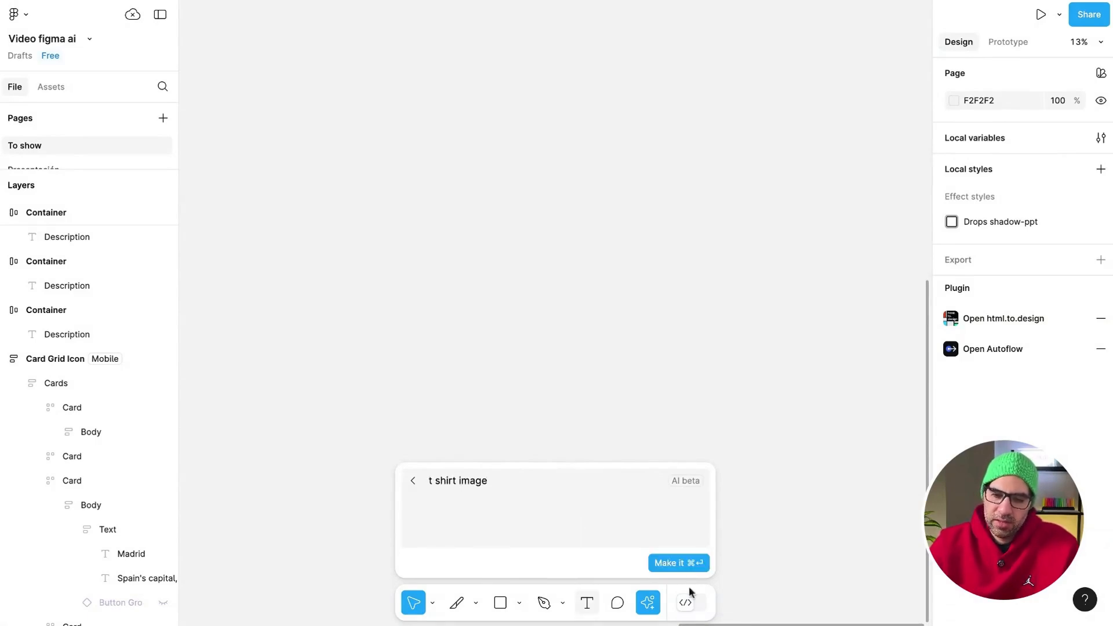
pyautogui.click(677, 563)
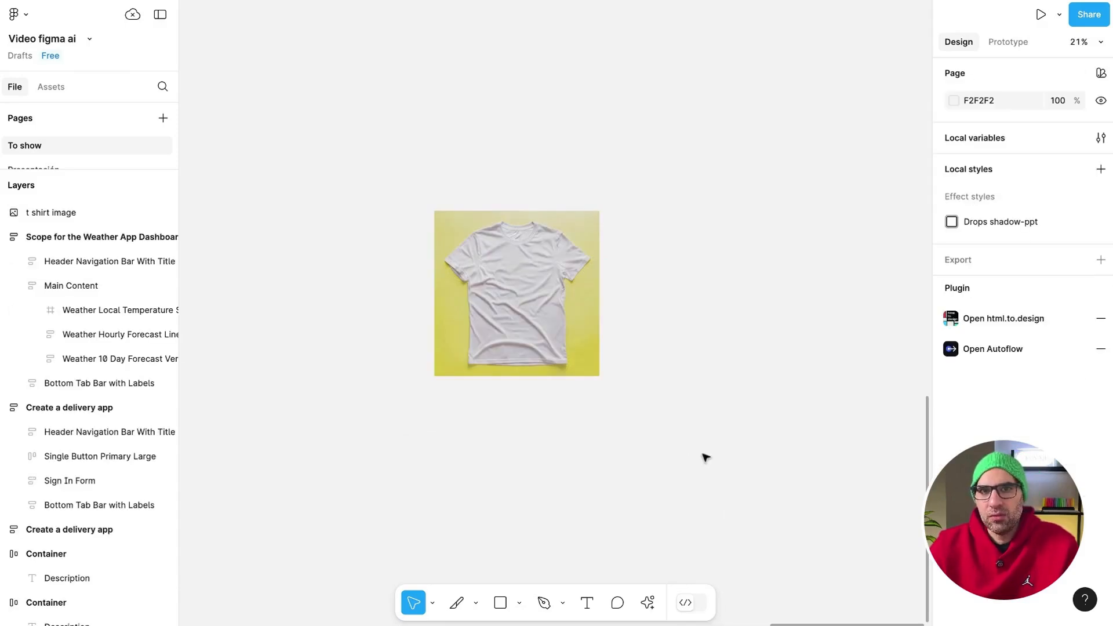
# Step: Select the generated white t-shirt and review the earlier generated thumbnail portraits
pyautogui.click(517, 292)
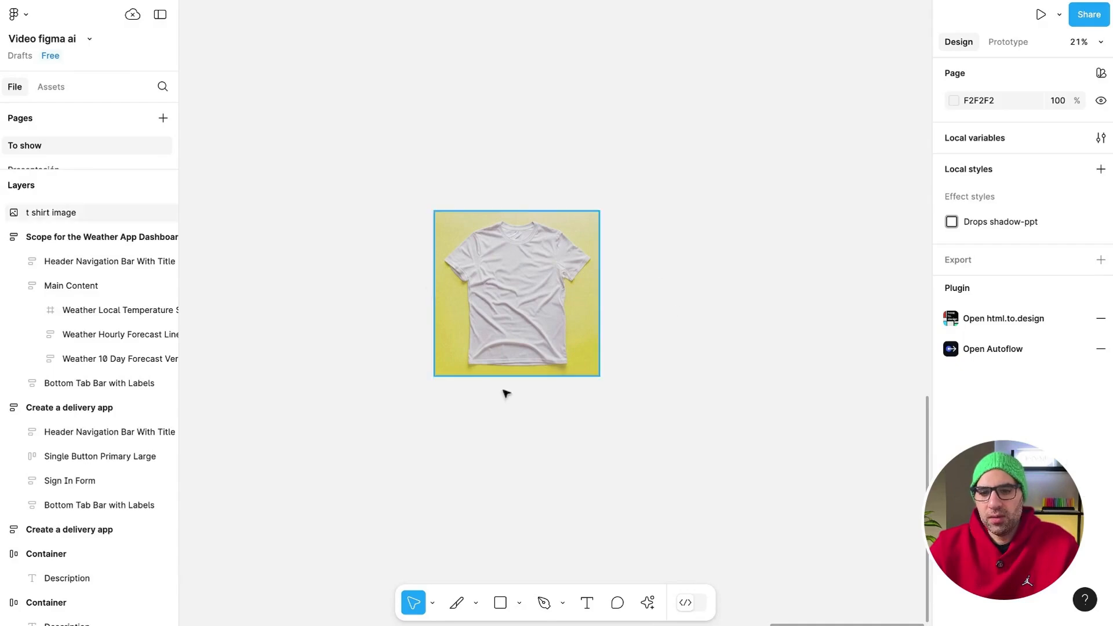
pyautogui.click(647, 601)
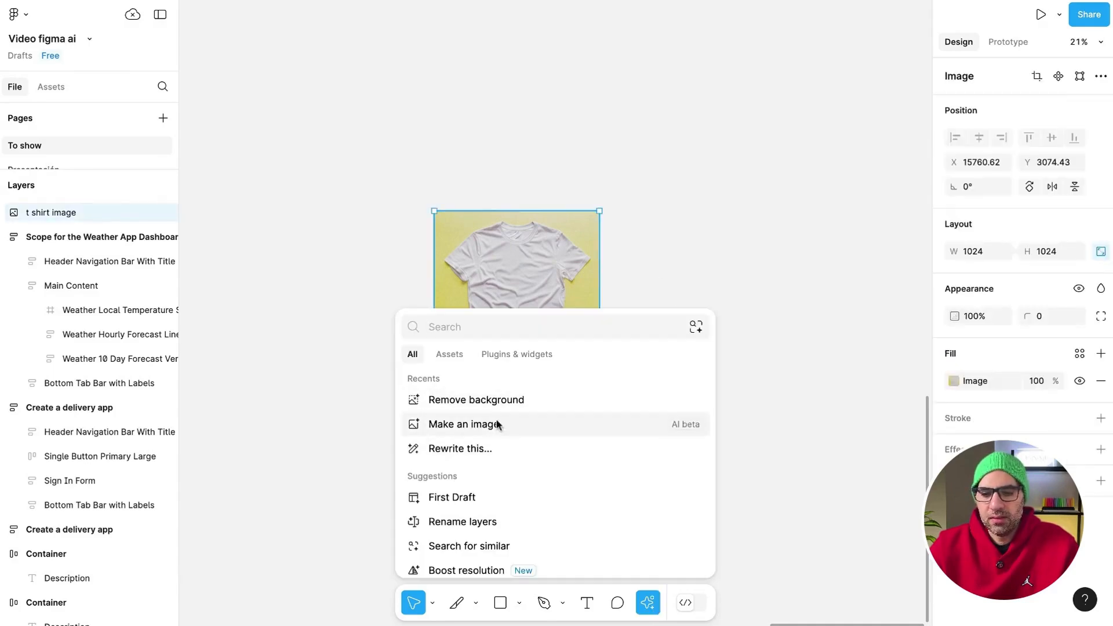
pyautogui.click(699, 374)
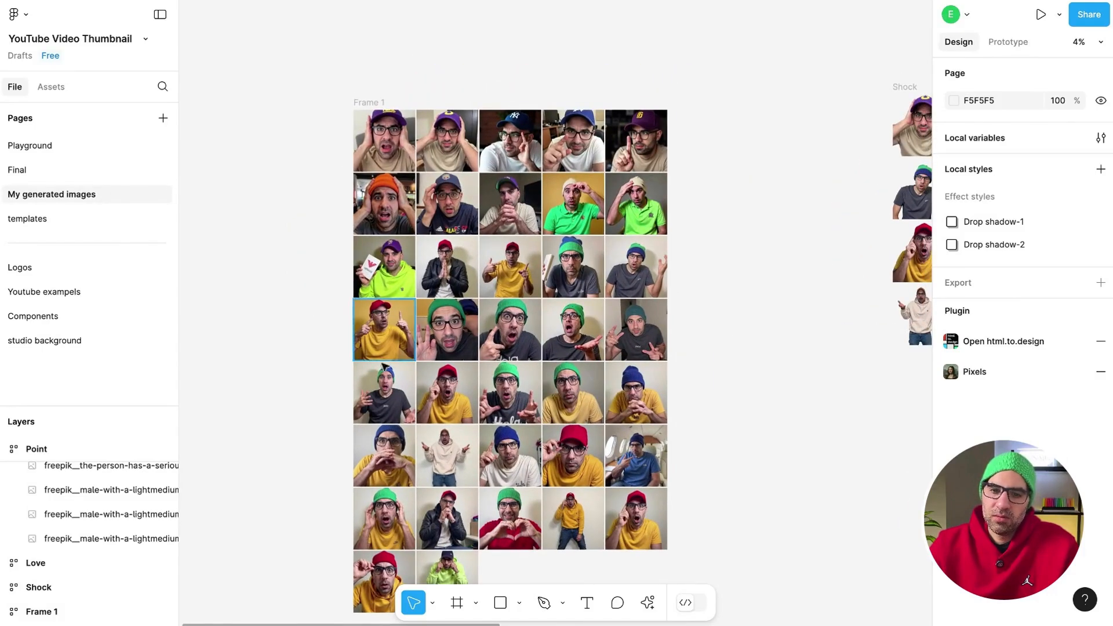
pyautogui.click(635, 329)
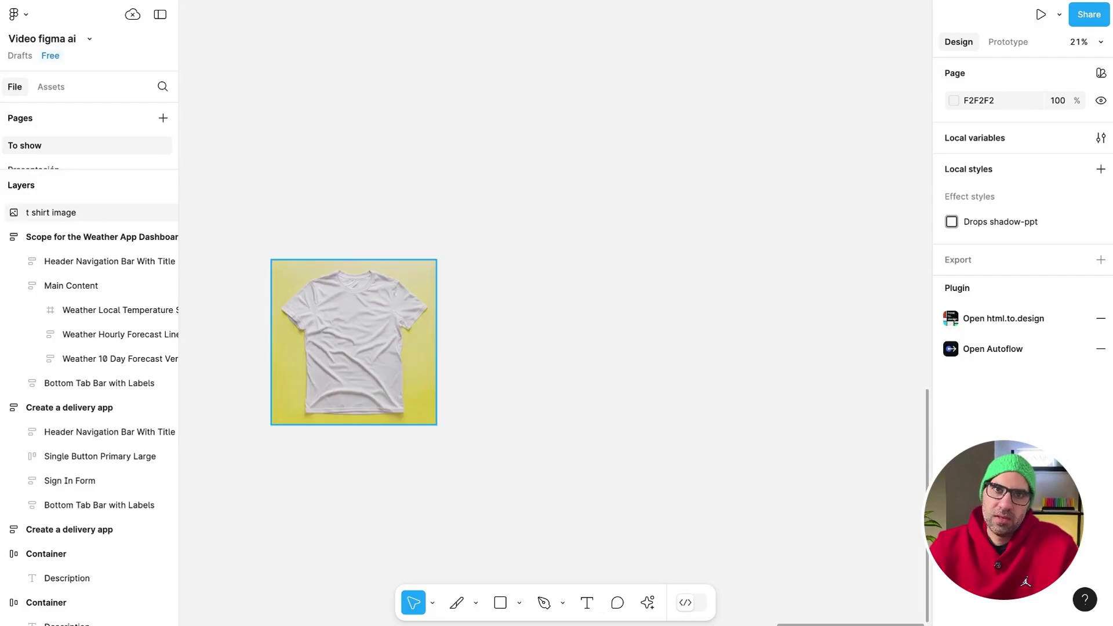
# Step: Search for community assets similar to the t-shirt image and browse the results
pyautogui.click(527, 369)
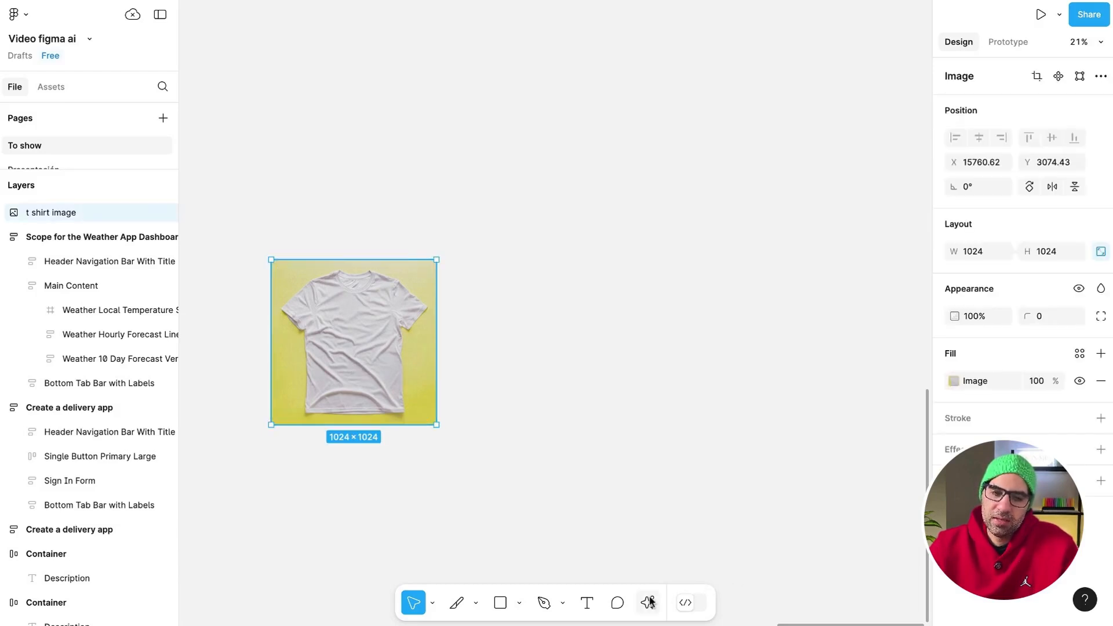
pyautogui.click(647, 603)
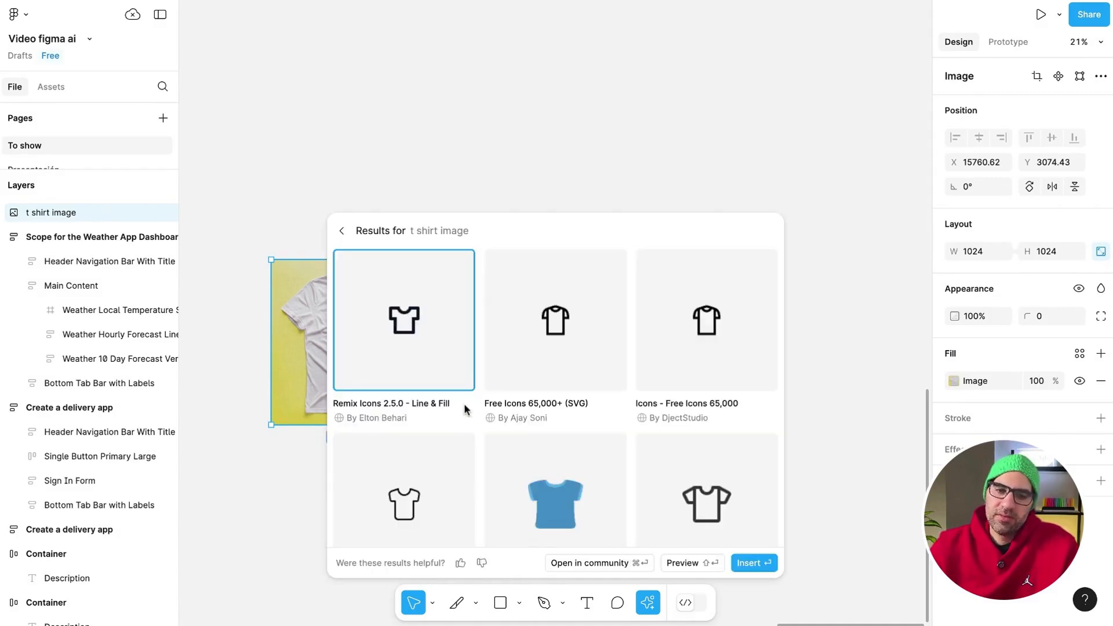
pyautogui.moveTo(708, 456)
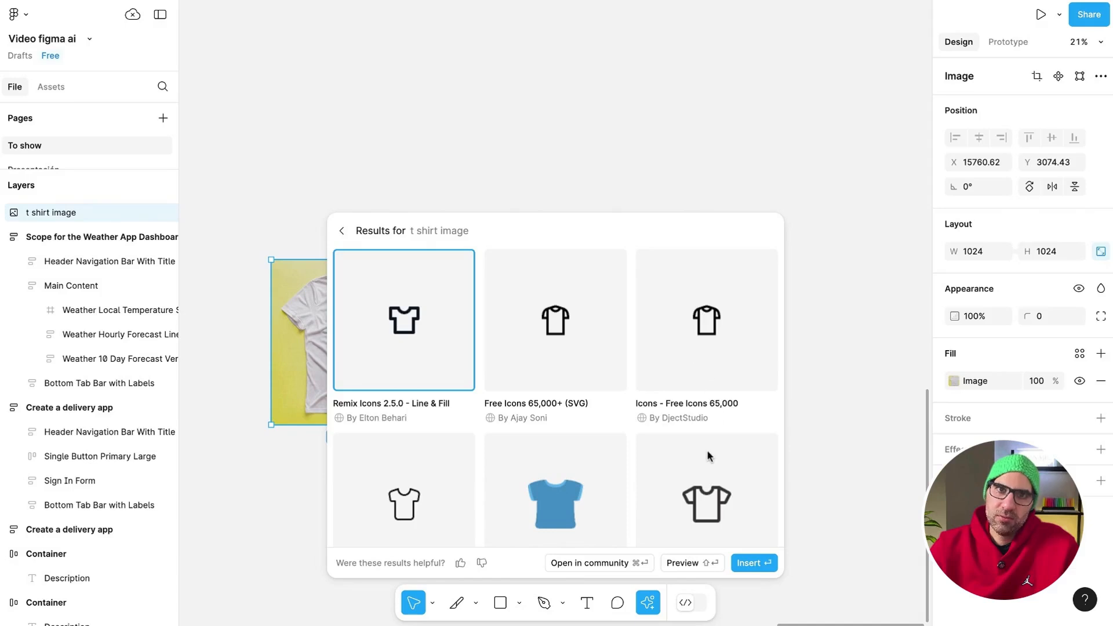
pyautogui.scroll(-3)
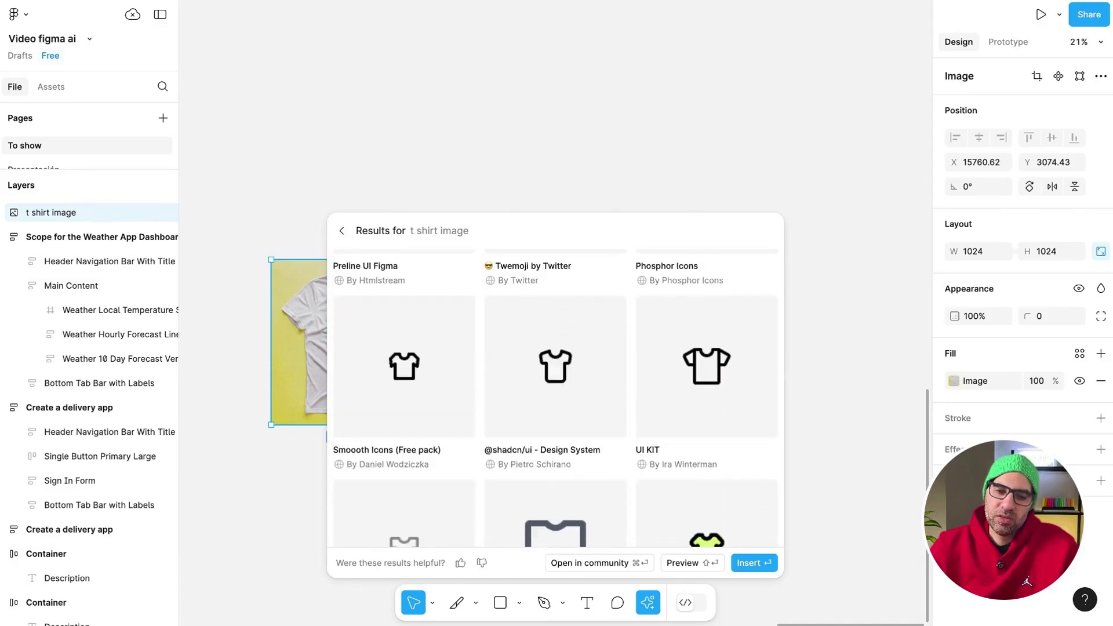
pyautogui.scroll(-3)
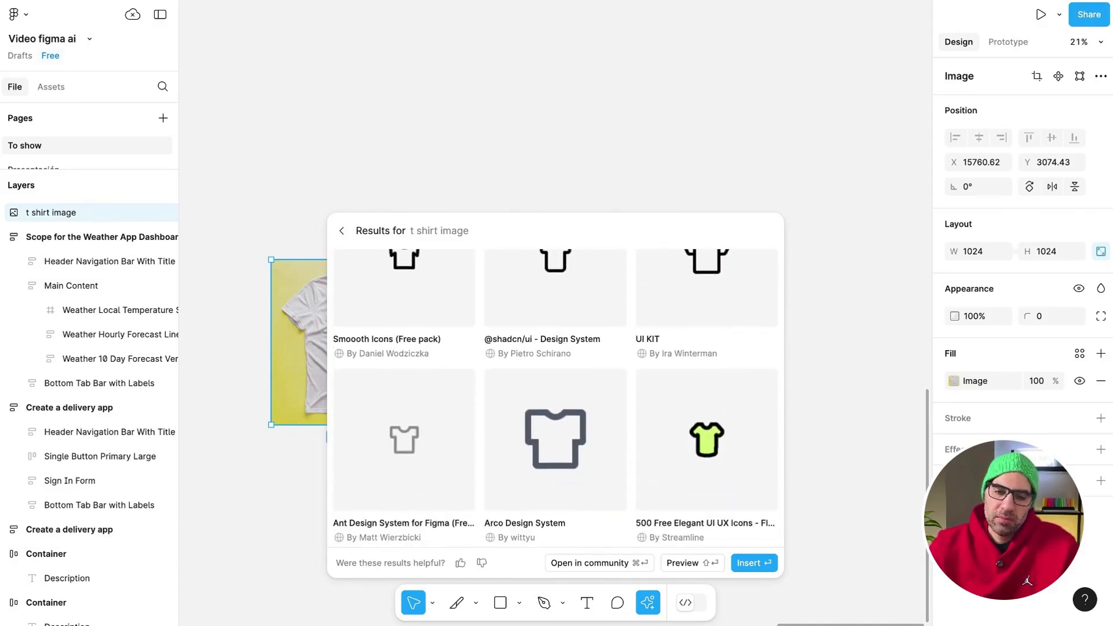
pyautogui.scroll(-3)
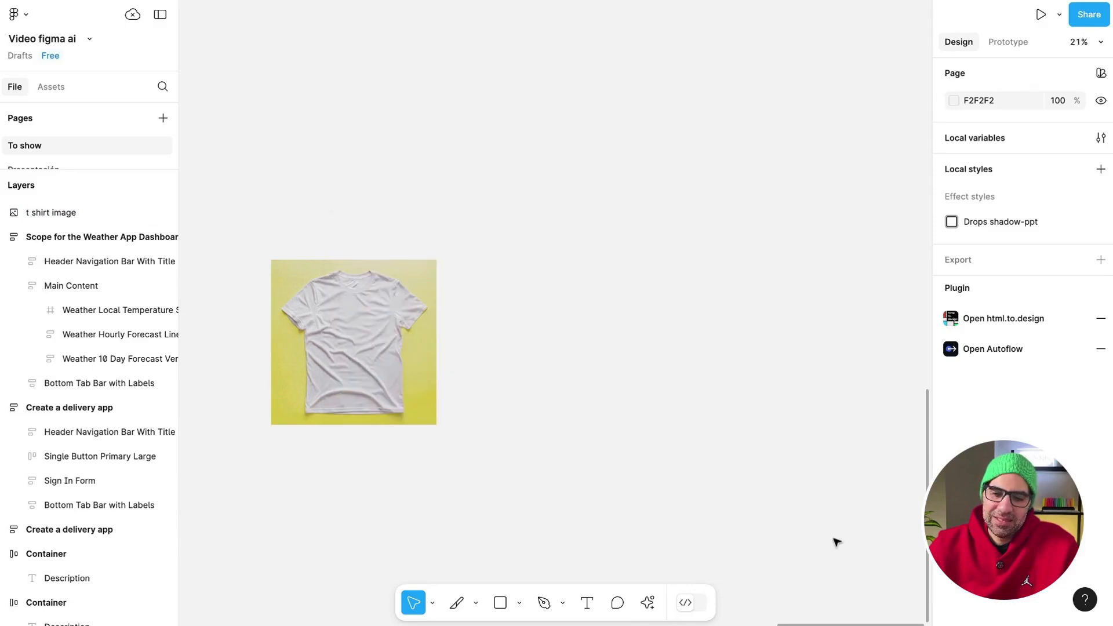
# Step: Reselect the t-shirt image to bring back its Figma AI actions list
pyautogui.click(647, 603)
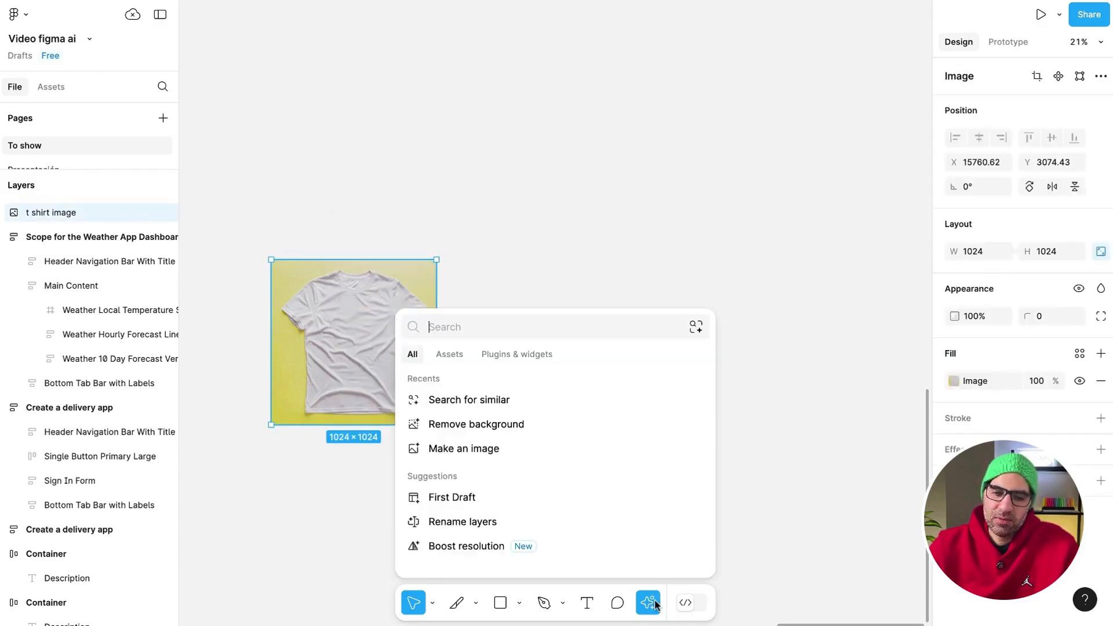
pyautogui.moveTo(518, 550)
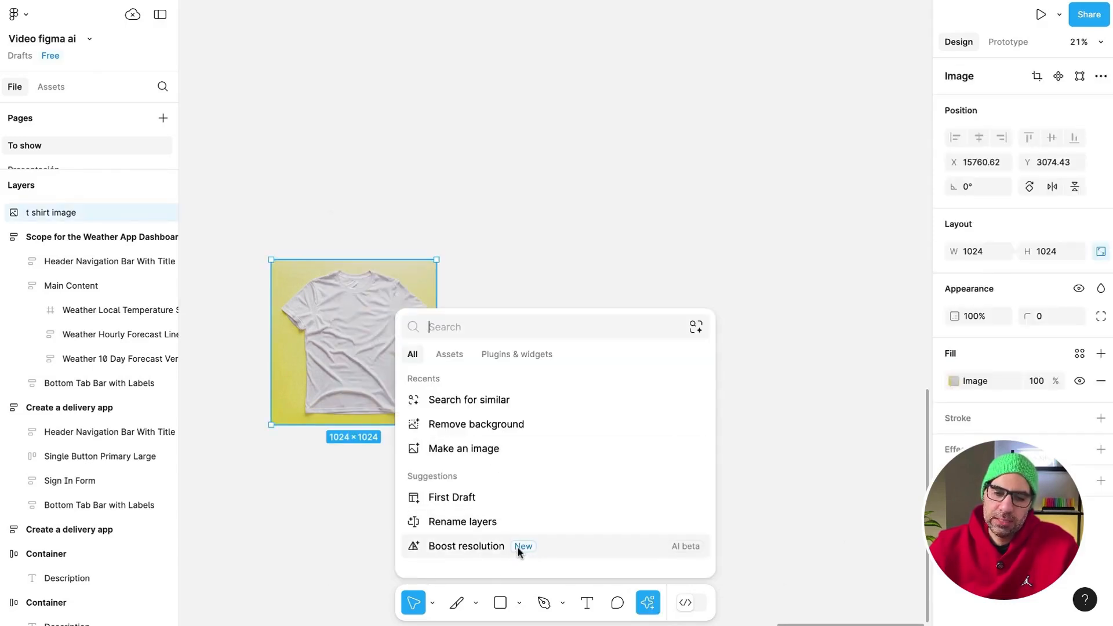